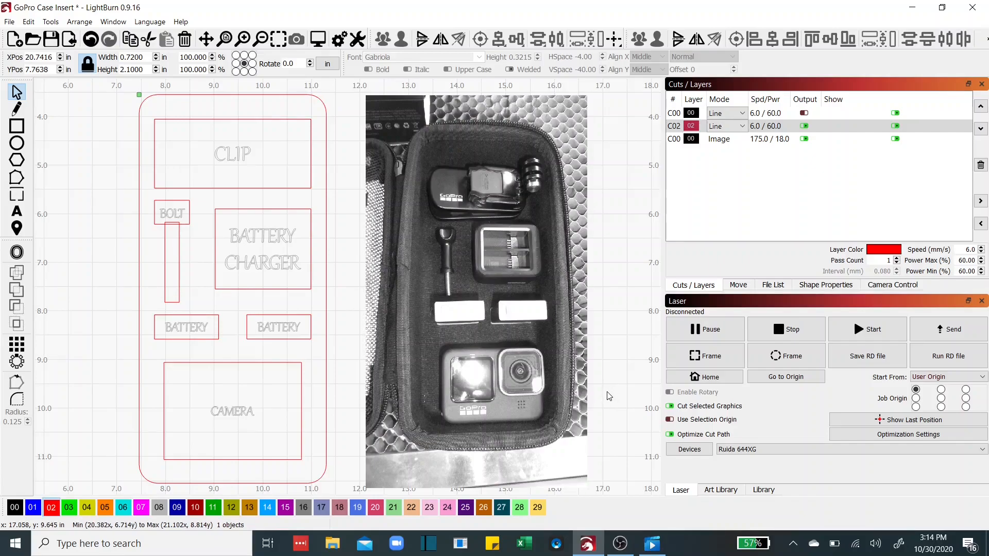
mouse_move(380, 358)
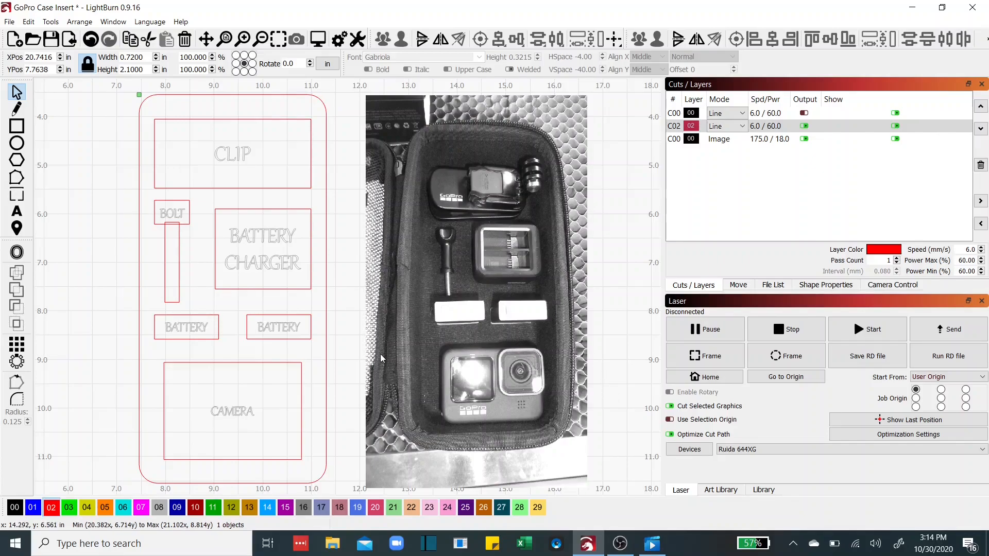
mouse_move(554, 289)
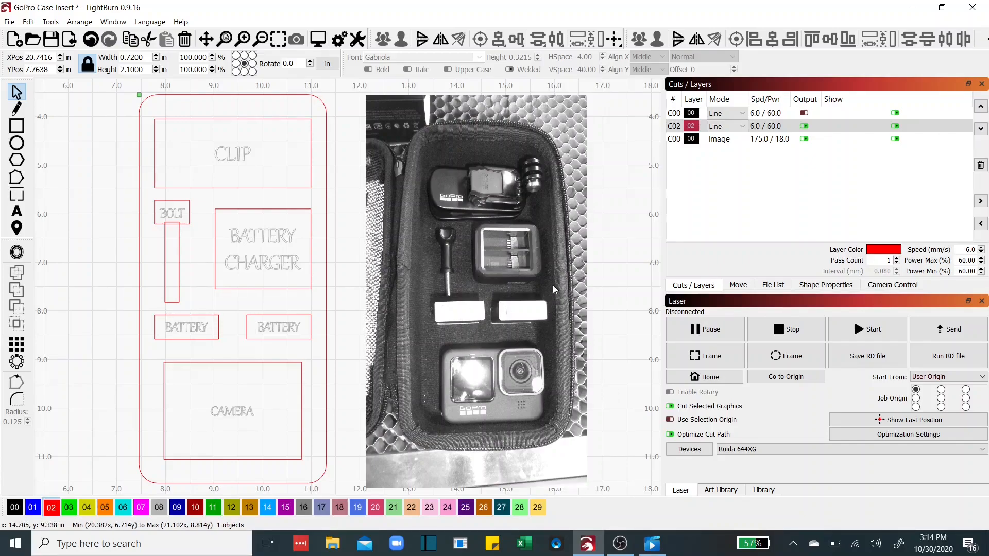
mouse_move(453, 208)
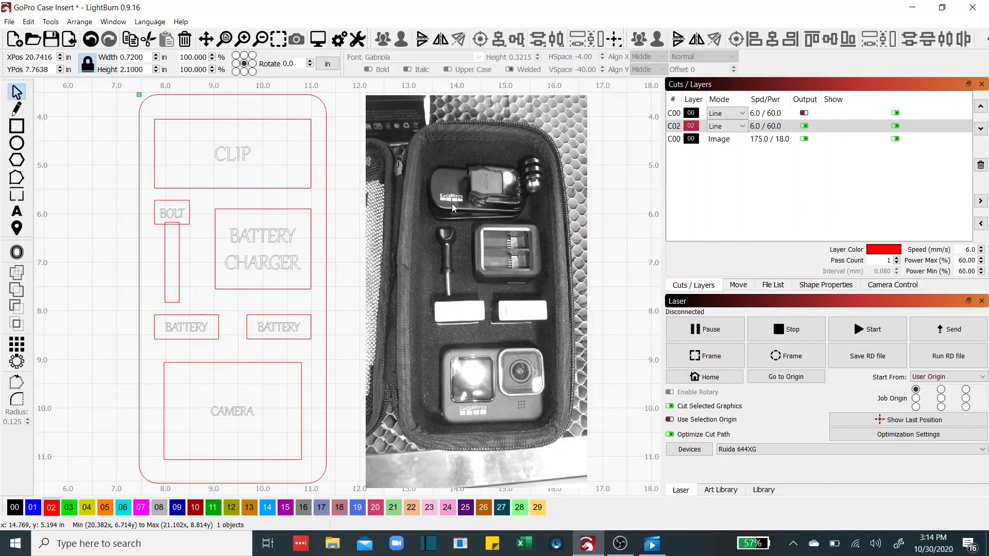
mouse_move(463, 220)
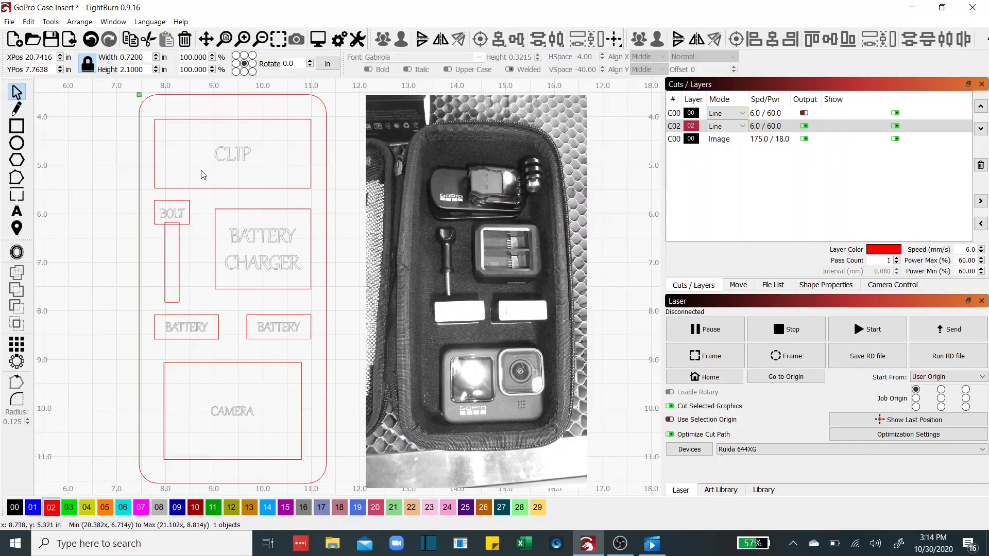
mouse_move(138, 282)
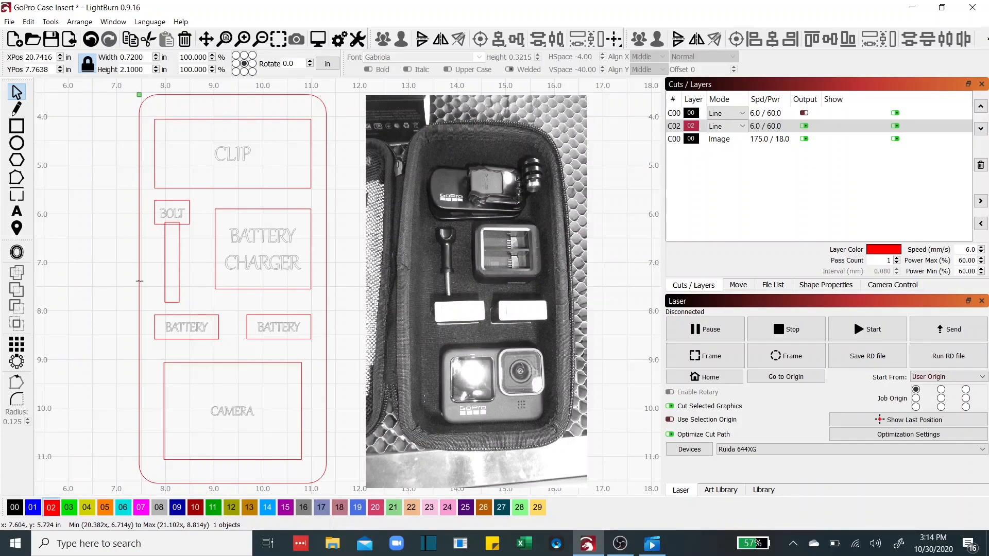
mouse_move(151, 454)
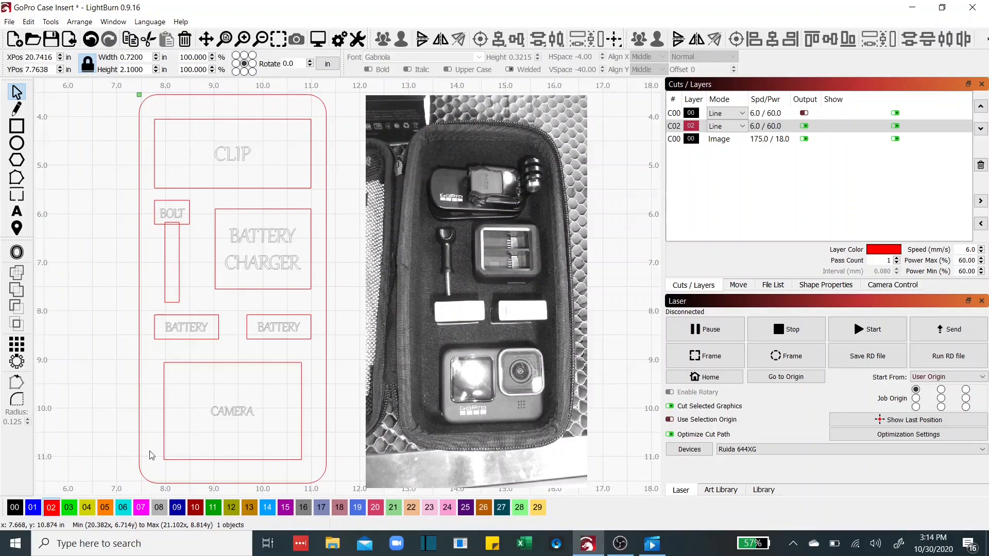
mouse_move(422, 413)
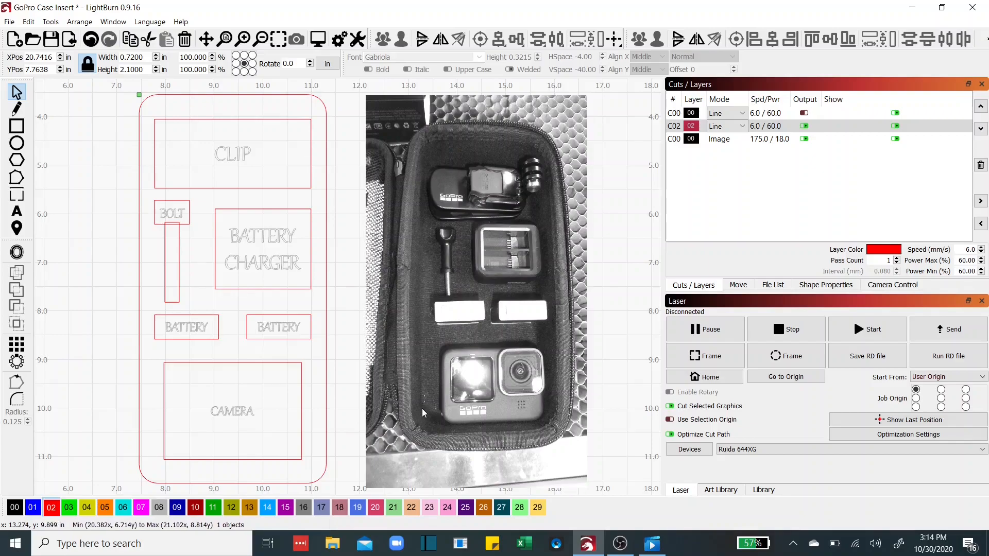
mouse_move(492, 384)
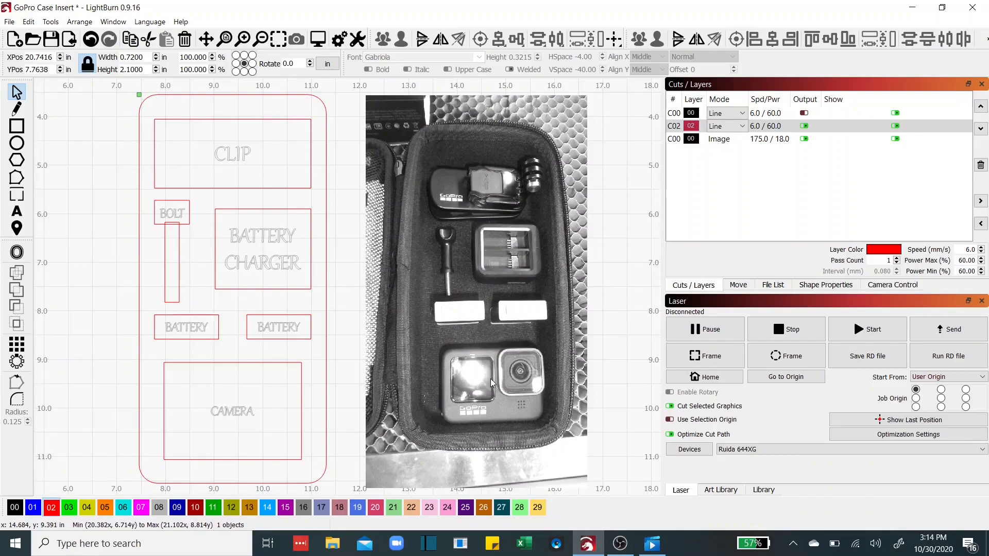
mouse_move(460, 372)
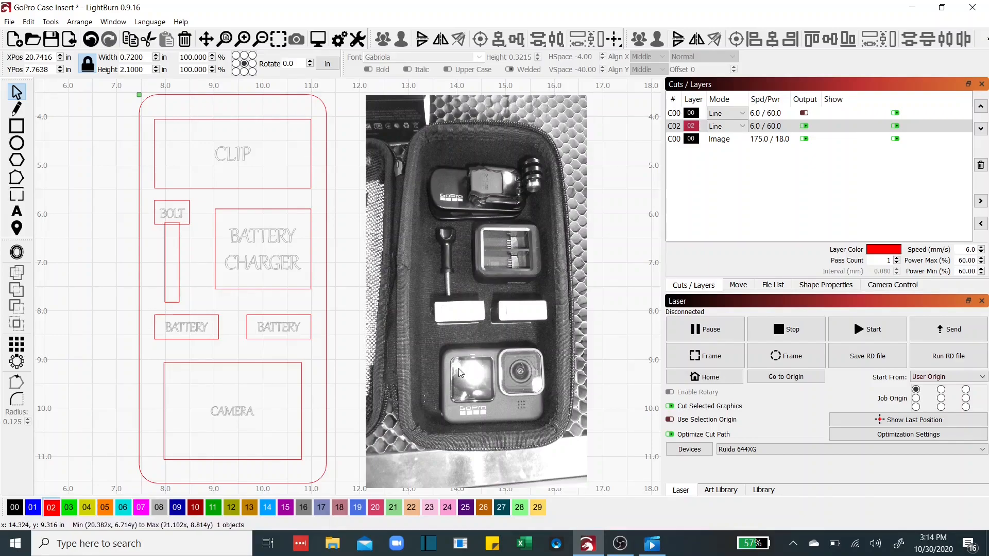
mouse_move(424, 340)
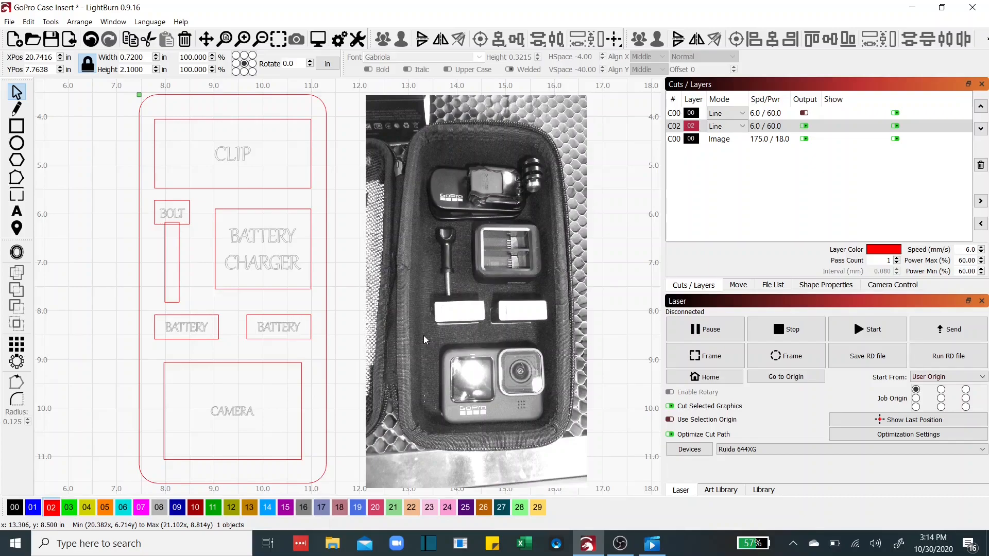
mouse_move(543, 308)
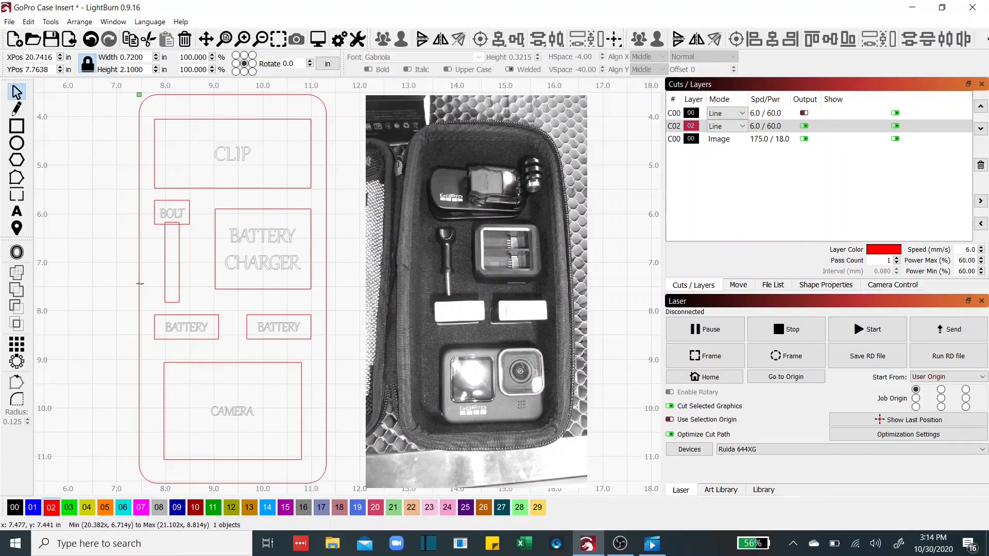
mouse_move(479, 372)
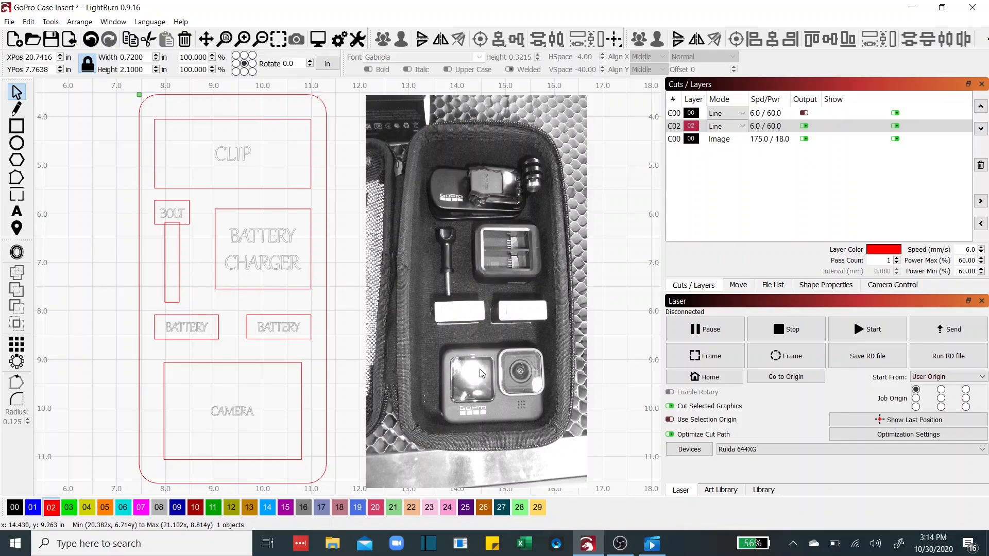
mouse_move(489, 280)
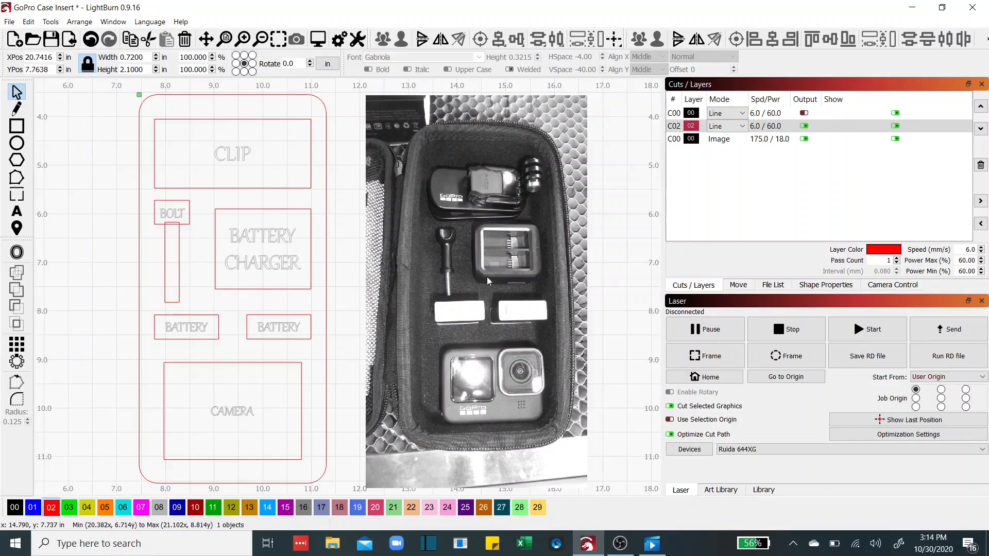
mouse_move(505, 255)
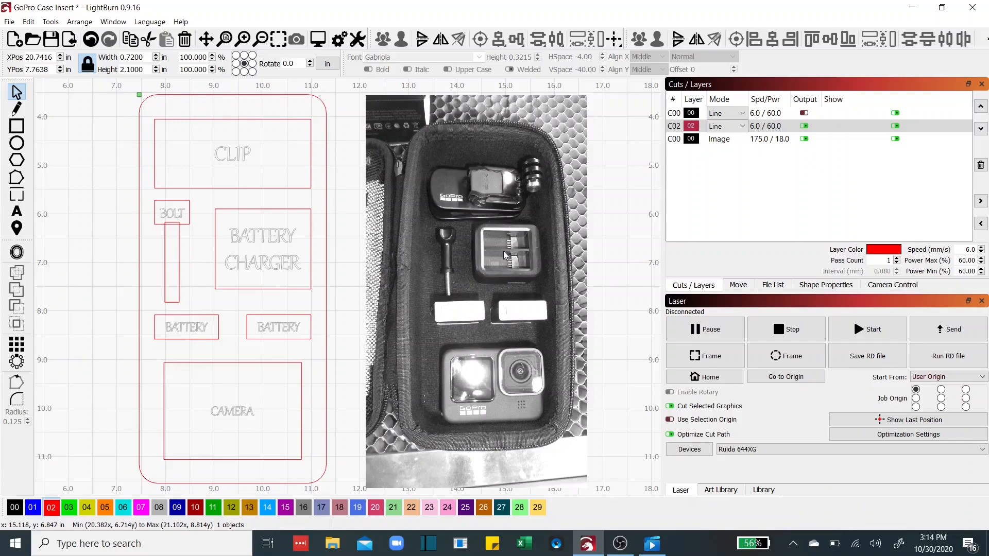
mouse_move(500, 377)
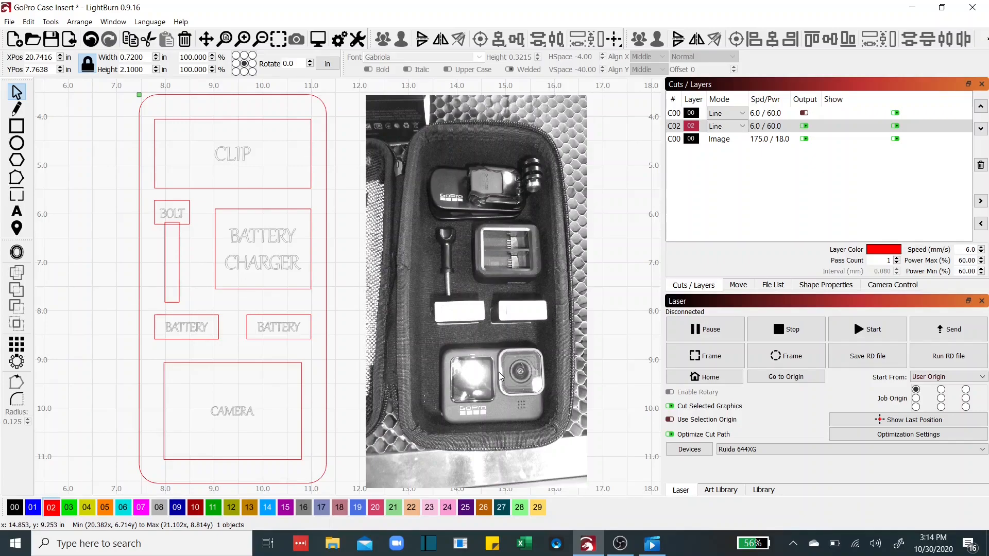
mouse_move(480, 293)
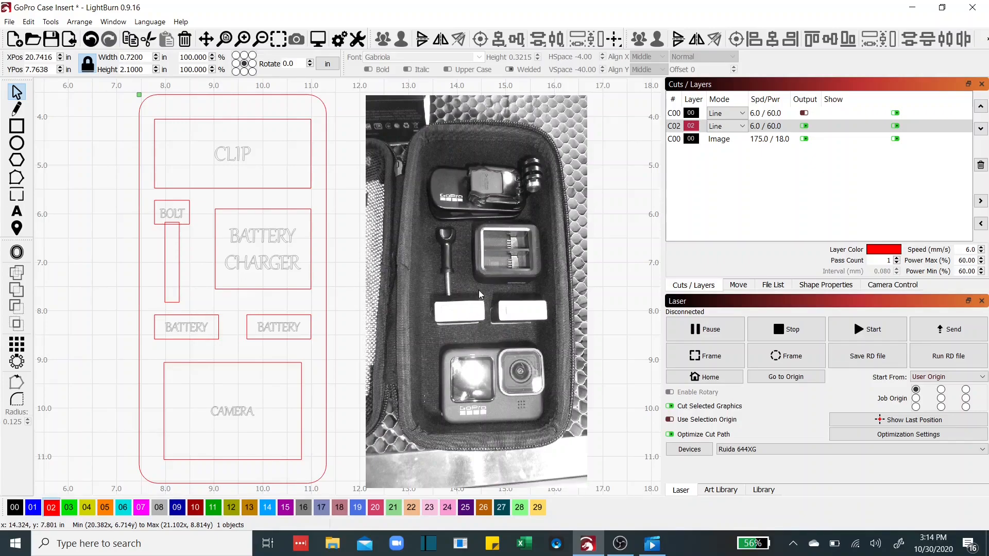
mouse_move(445, 258)
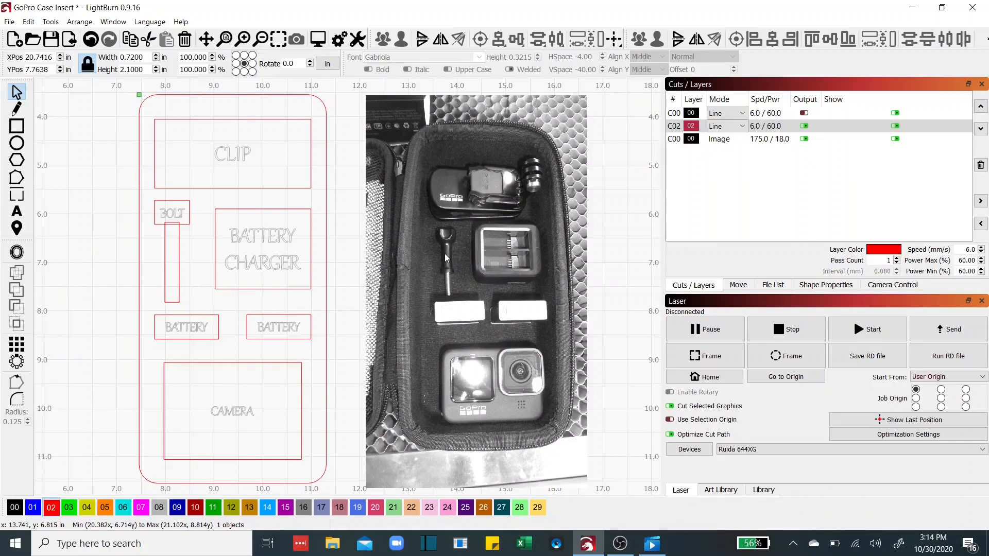
mouse_move(481, 186)
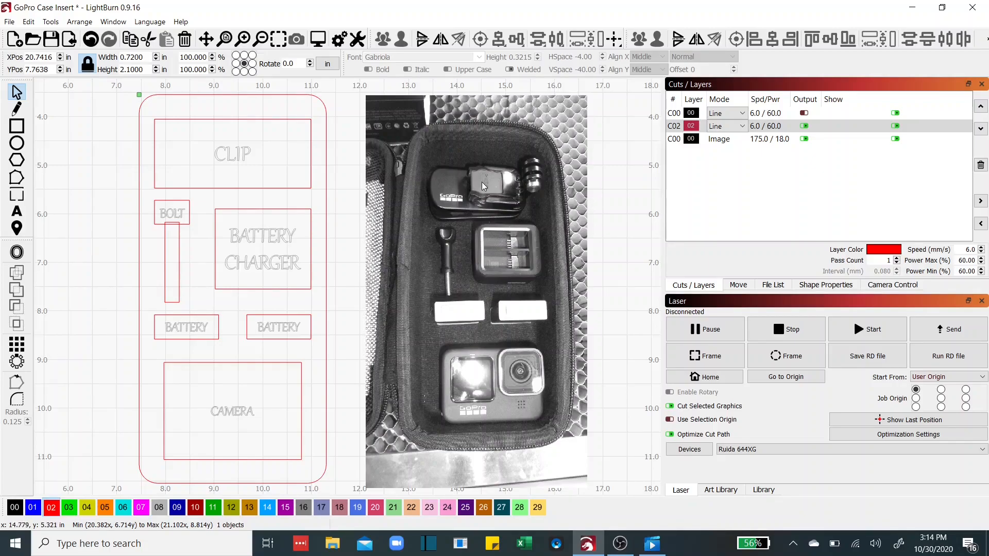
mouse_move(480, 188)
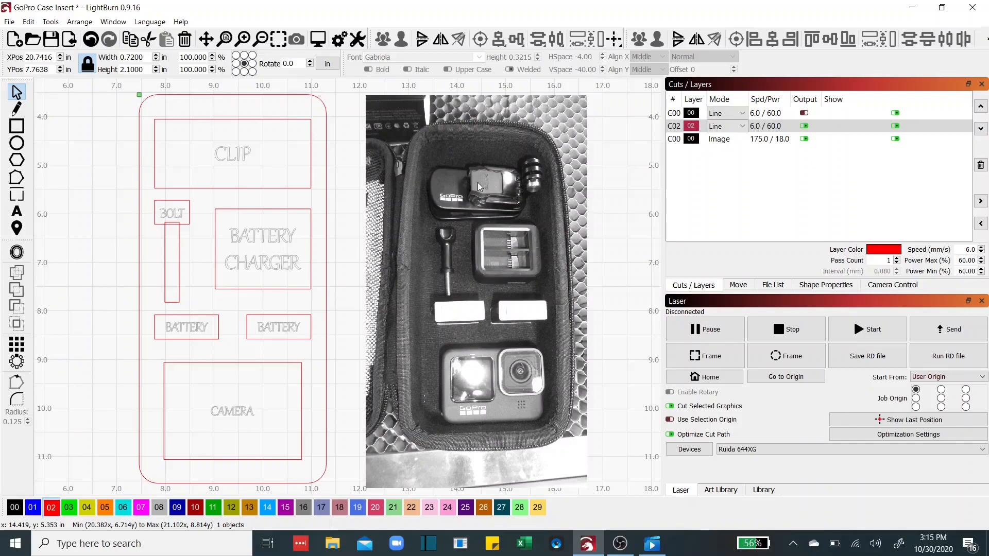
mouse_move(509, 411)
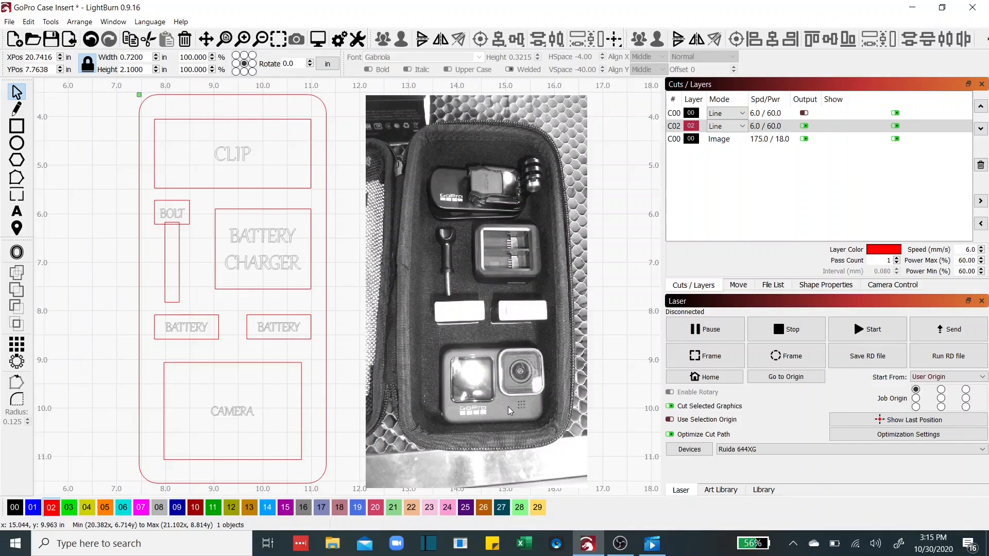
mouse_move(531, 404)
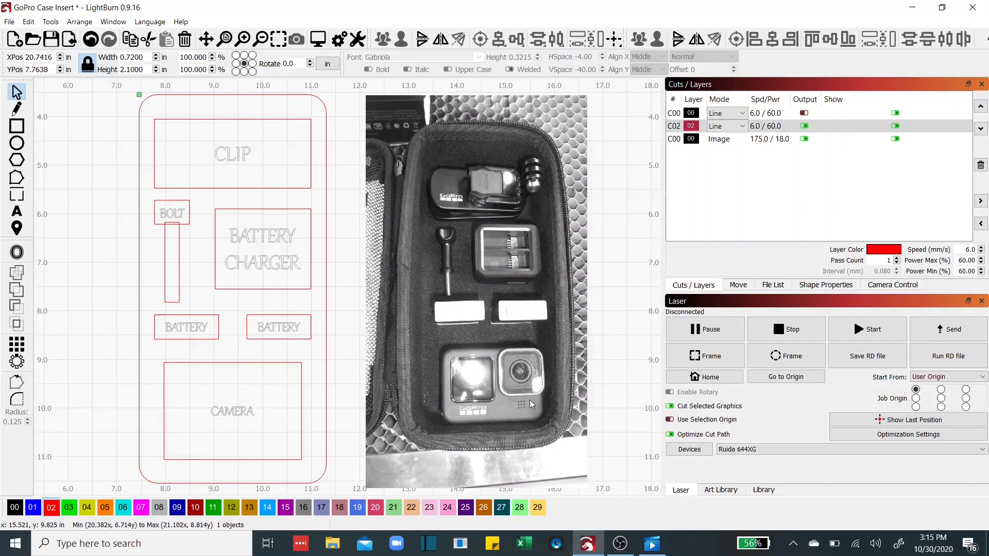
mouse_move(495, 413)
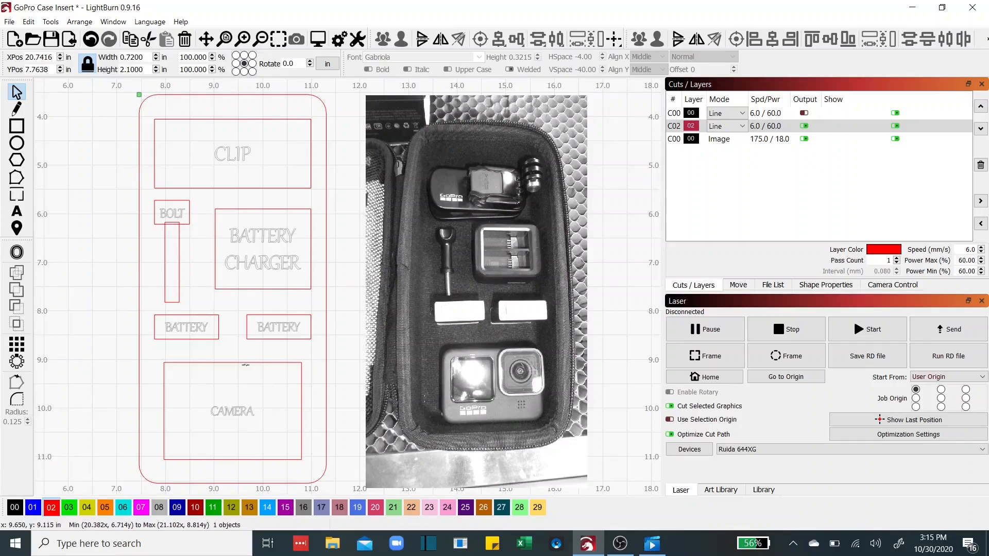
mouse_move(309, 385)
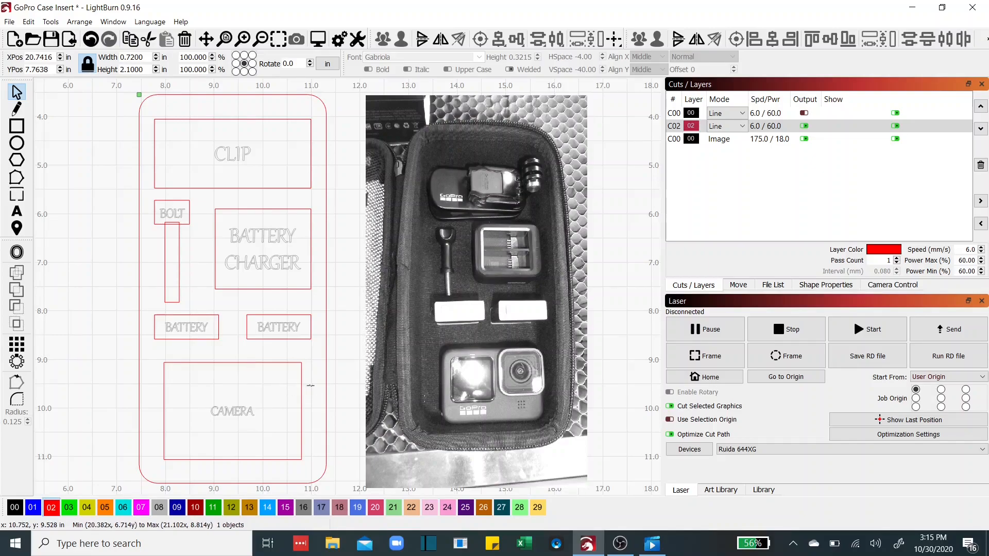
mouse_move(265, 400)
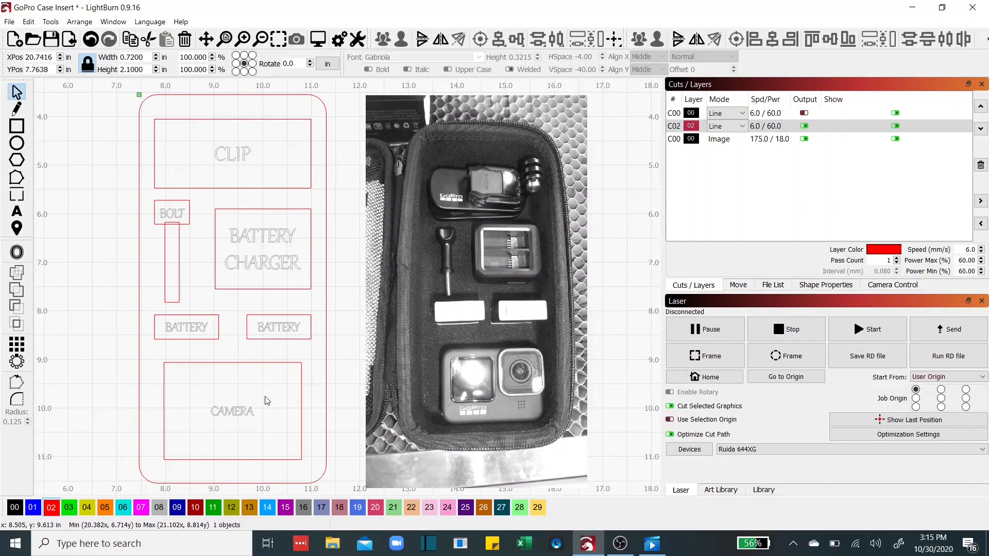
mouse_move(140, 389)
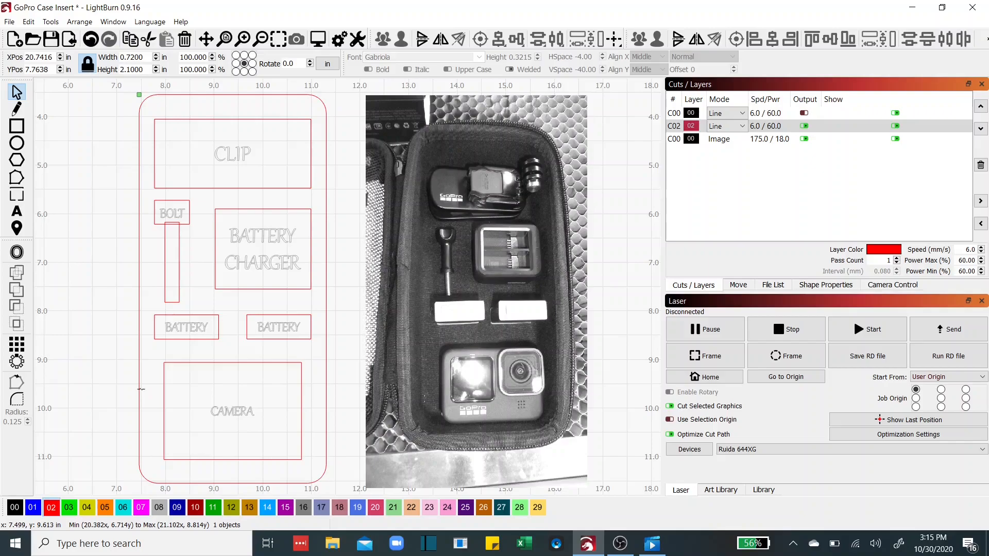
mouse_move(284, 399)
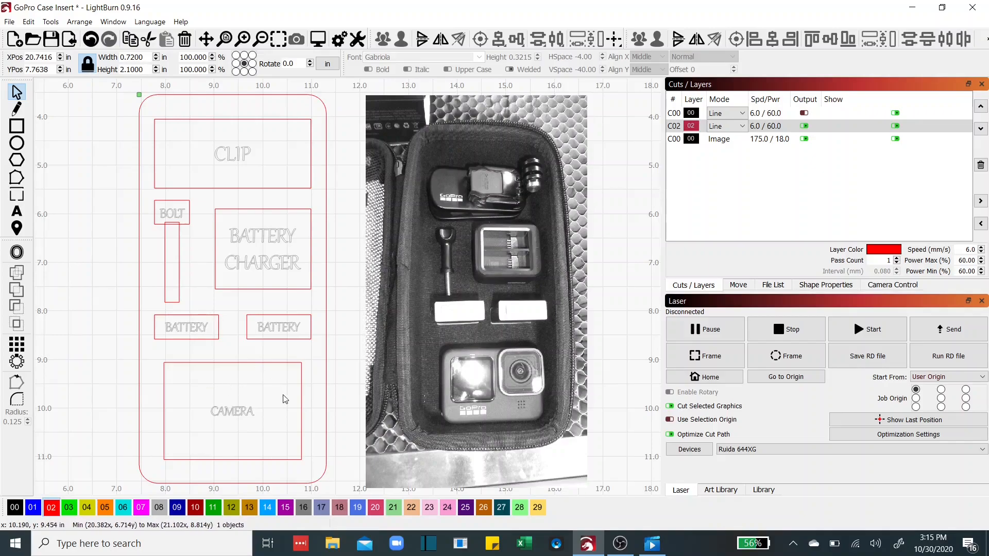
mouse_move(301, 391)
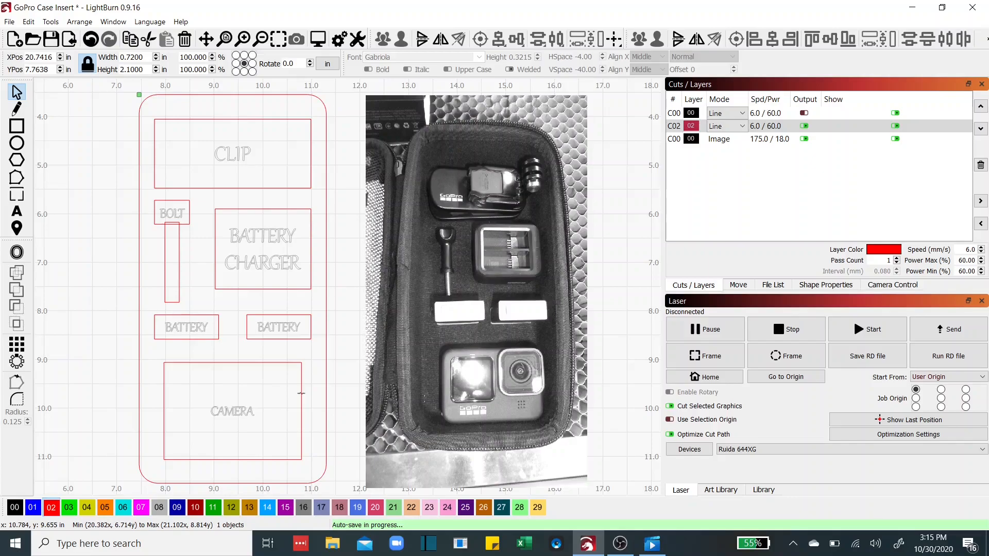
left_click(231, 410)
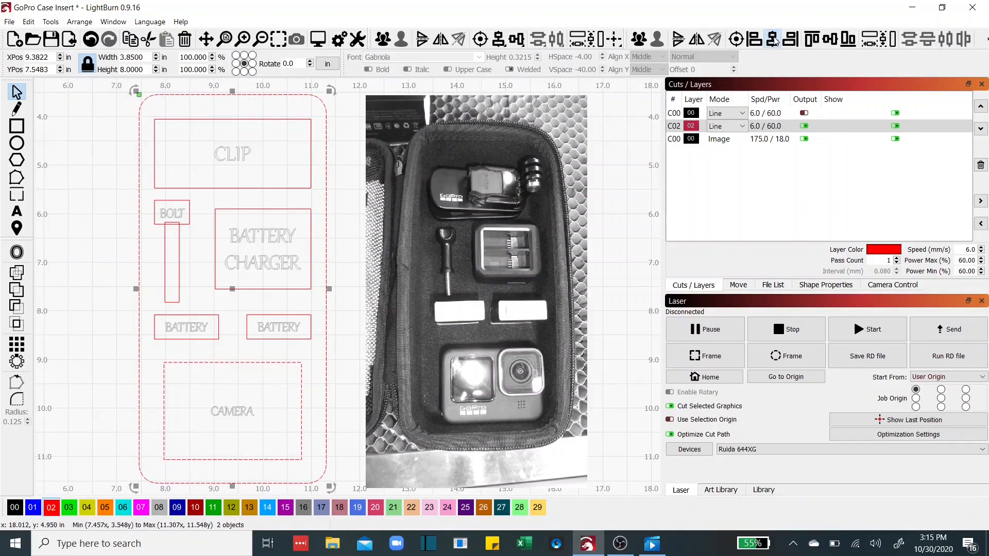
left_click(194, 397)
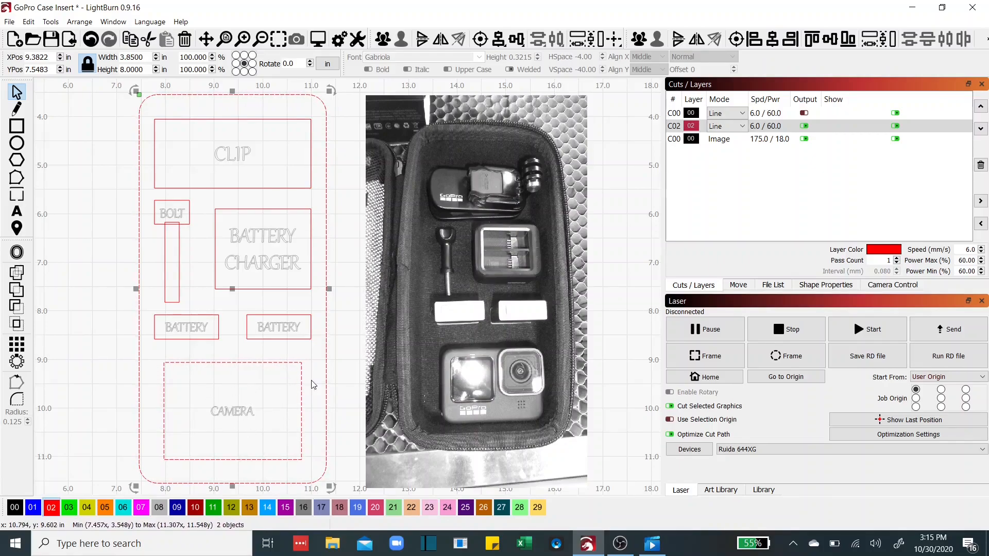
mouse_move(122, 390)
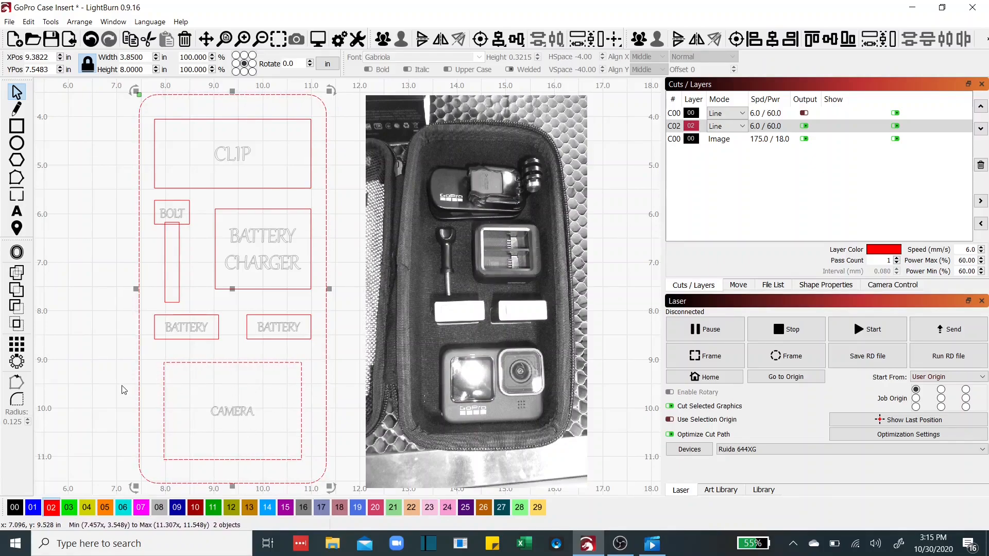
left_click(359, 411)
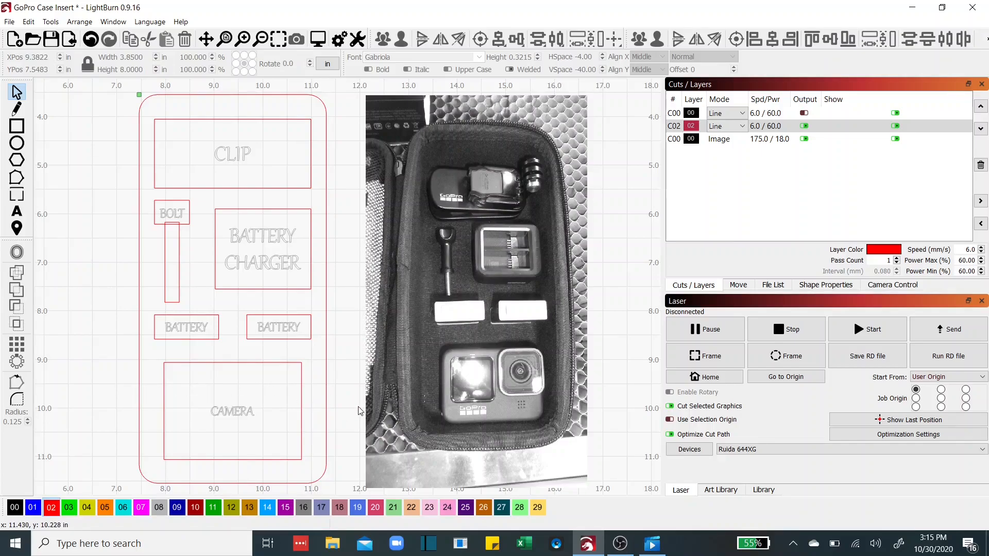
mouse_move(469, 318)
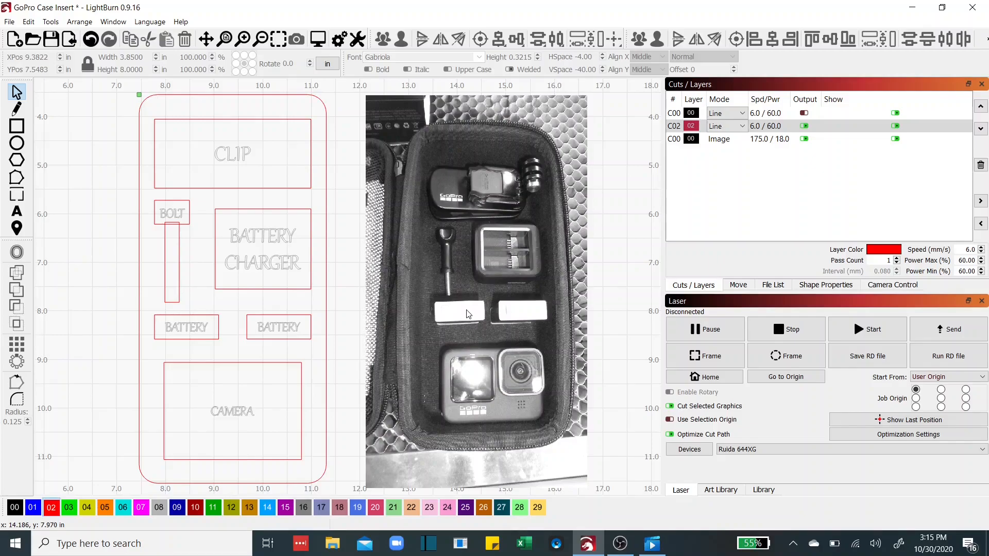
mouse_move(199, 333)
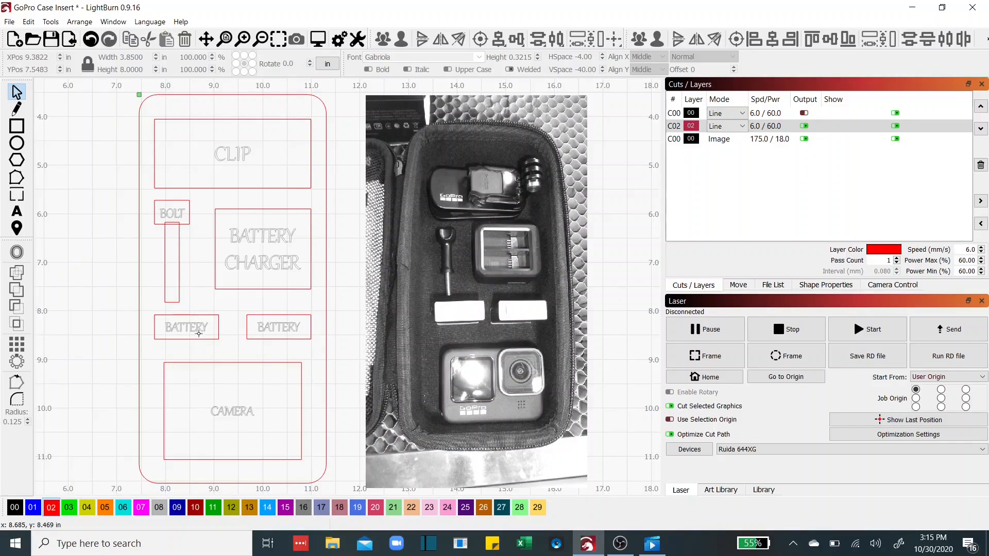
mouse_move(171, 327)
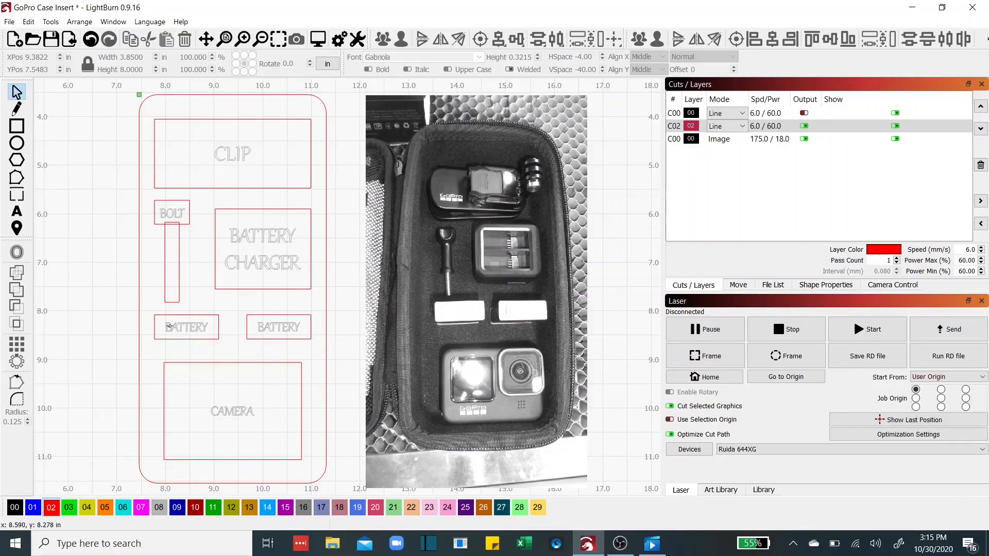
mouse_move(272, 328)
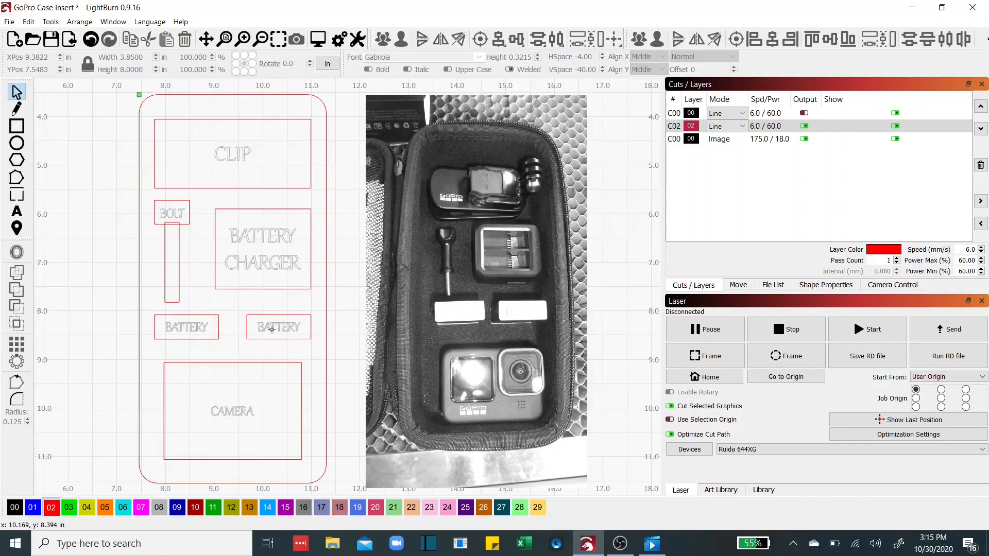
mouse_move(331, 315)
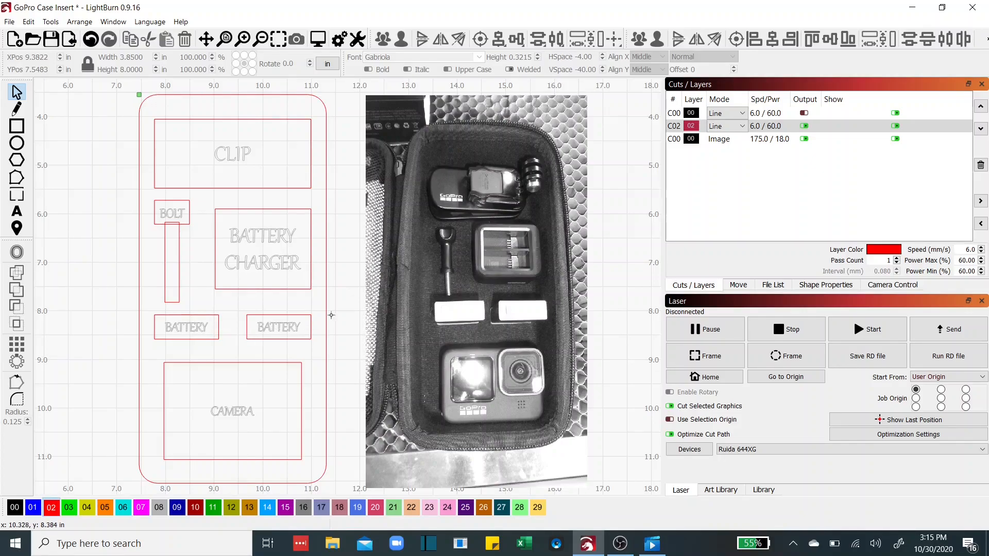
mouse_move(293, 253)
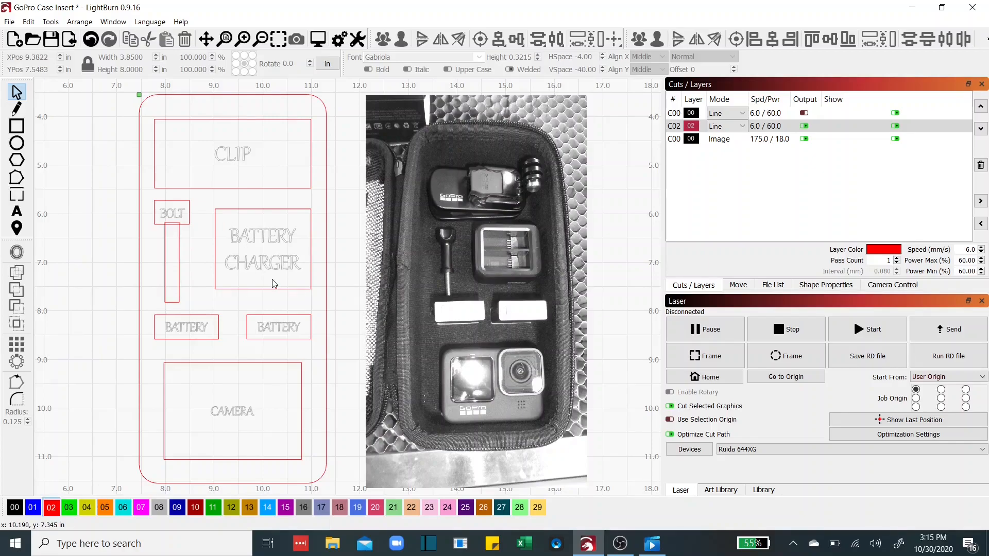
mouse_move(269, 283)
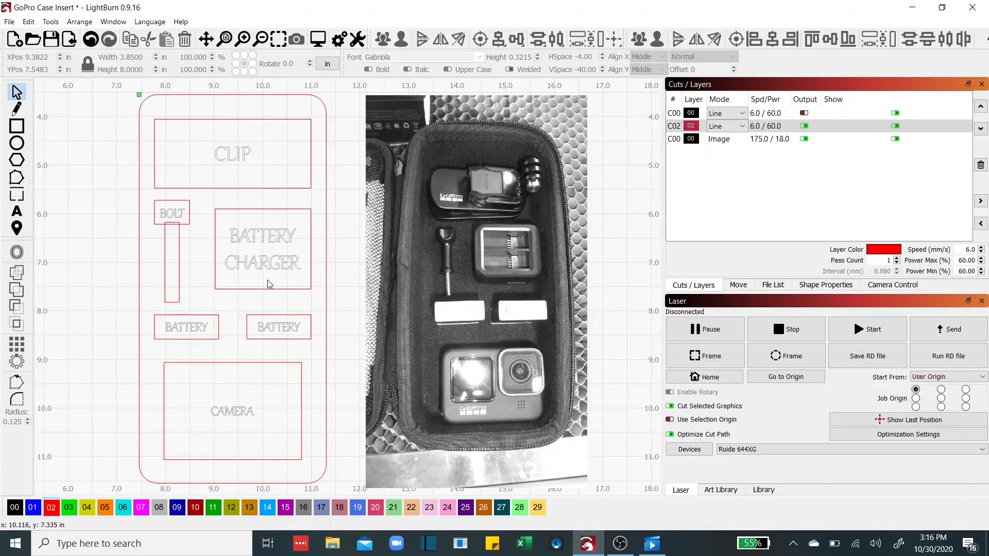
left_click(262, 248)
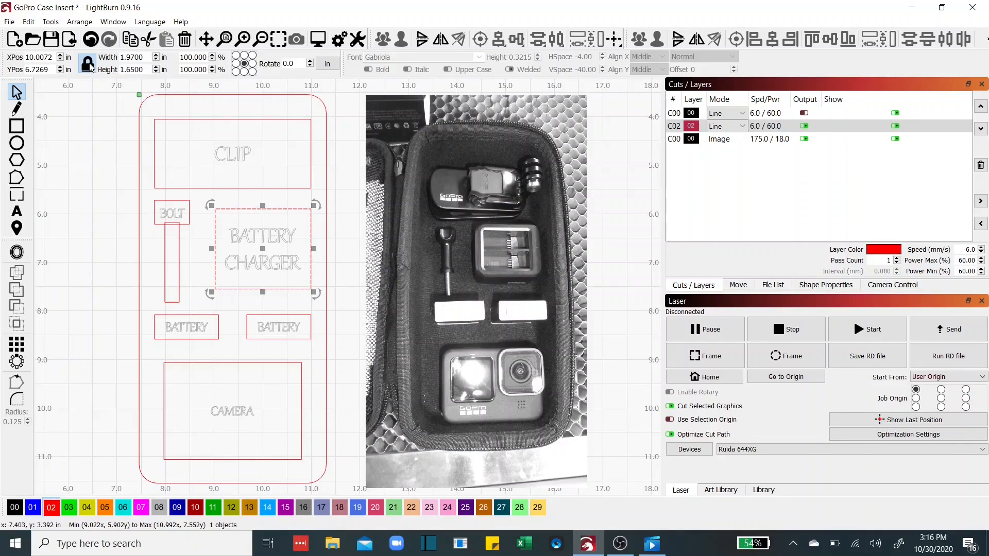
left_click(88, 63)
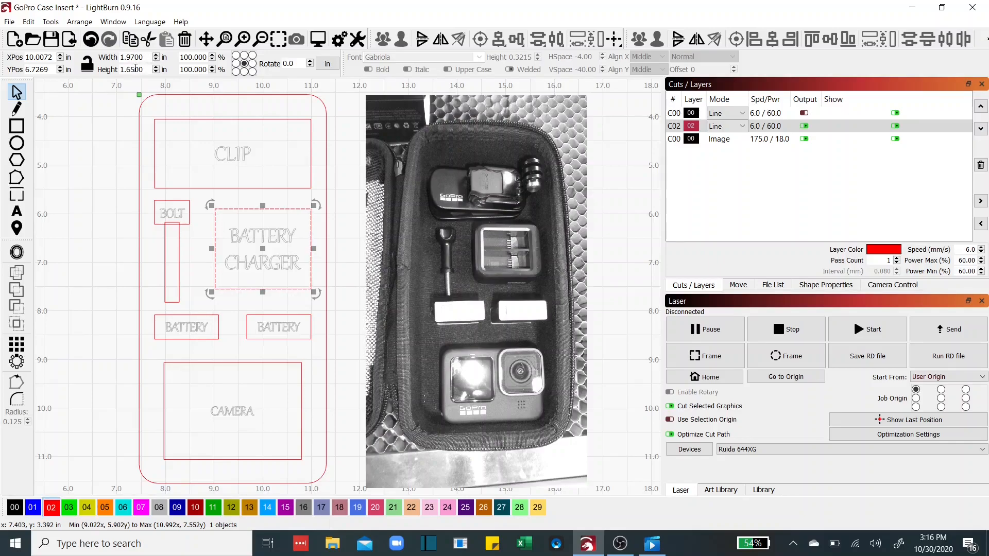
mouse_move(87, 65)
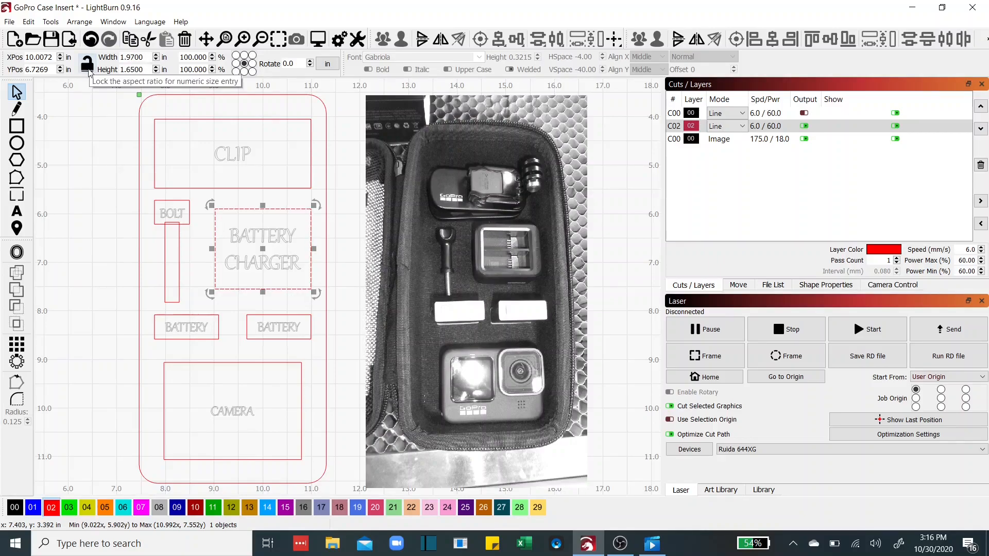
mouse_move(98, 80)
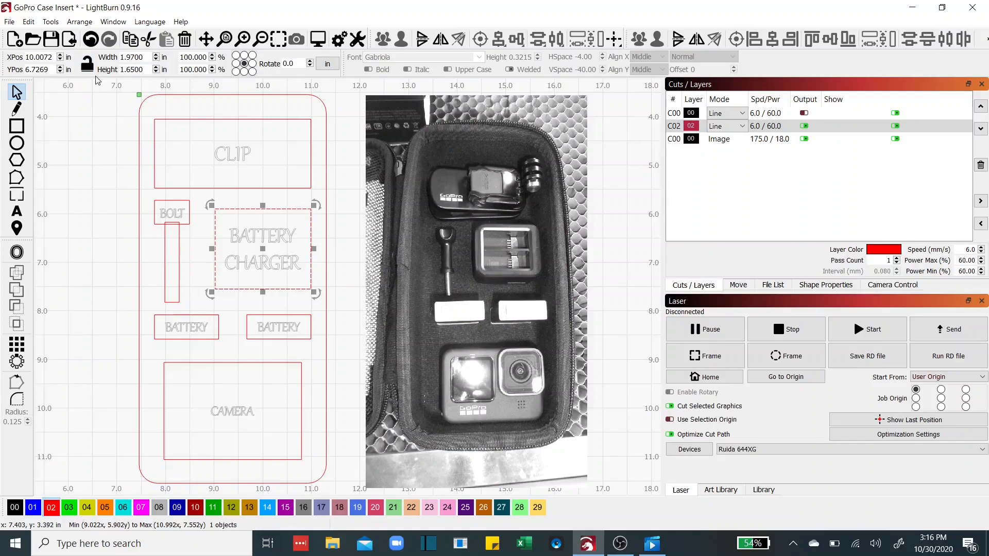
left_click(87, 63)
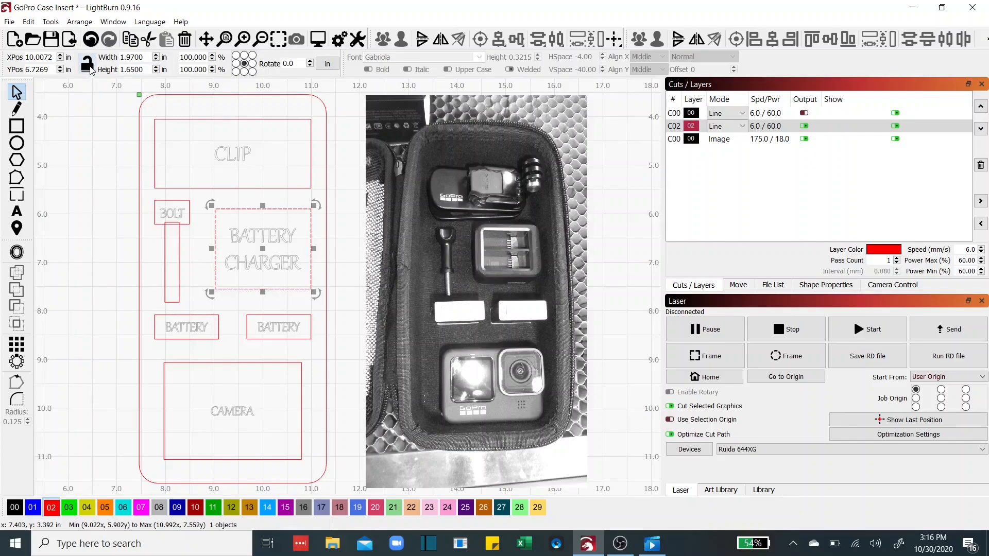
mouse_move(87, 64)
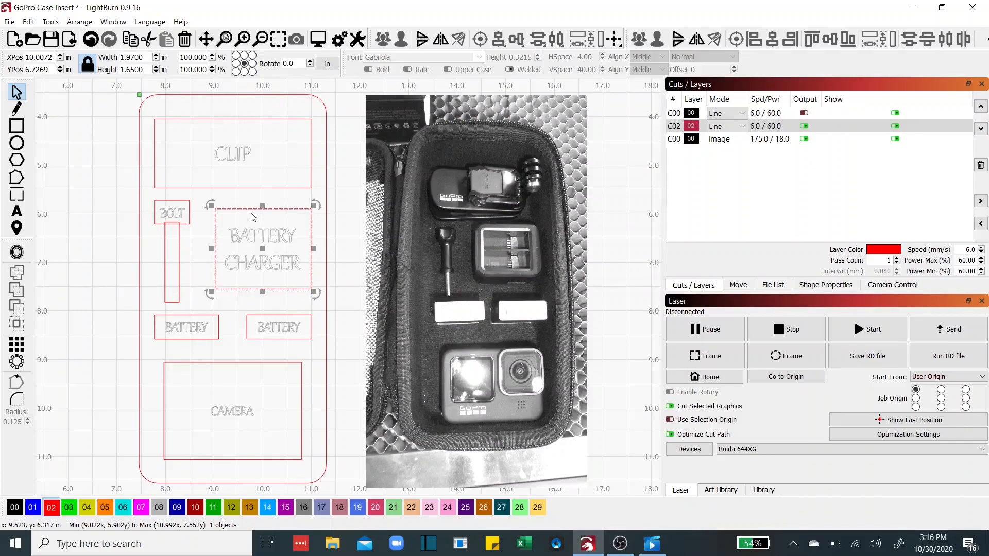
mouse_move(326, 244)
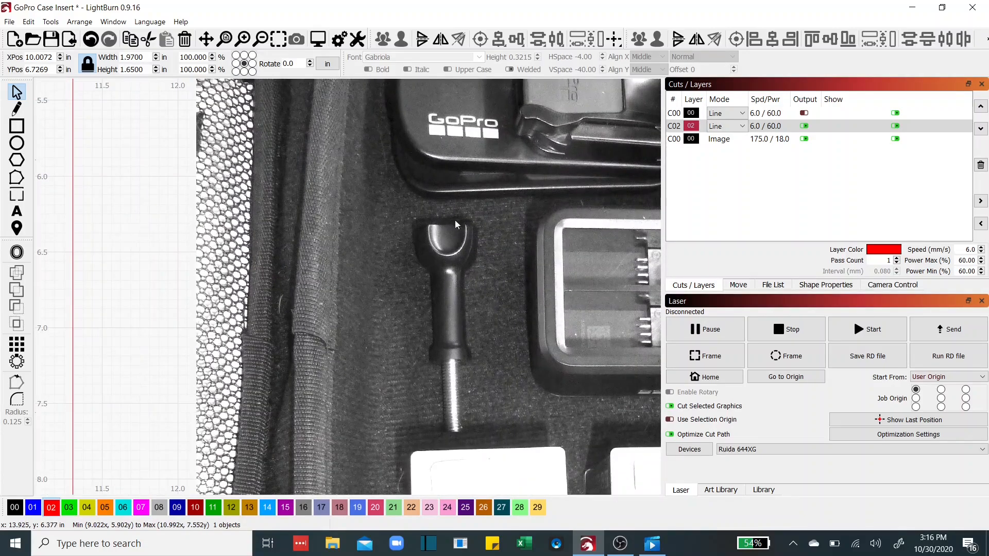
mouse_move(474, 319)
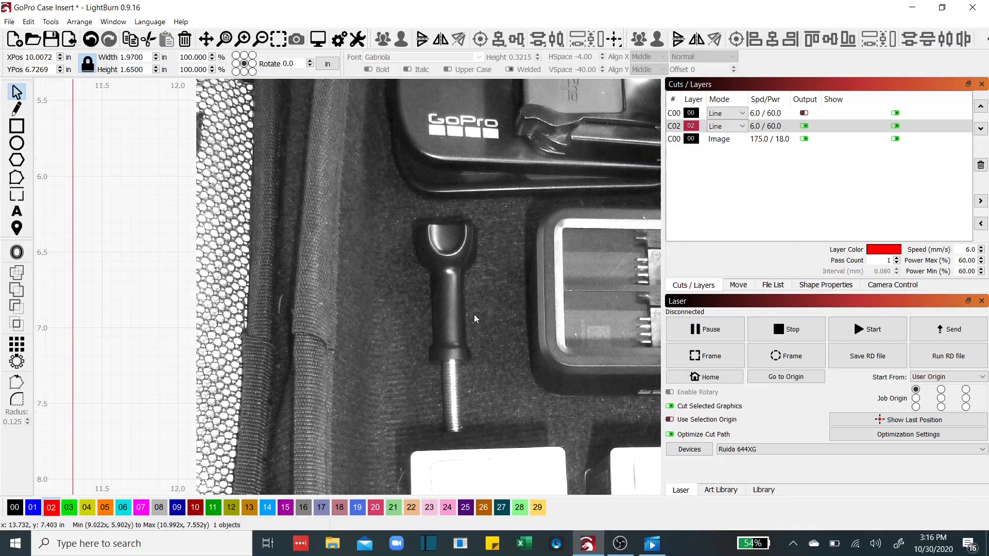
mouse_move(439, 265)
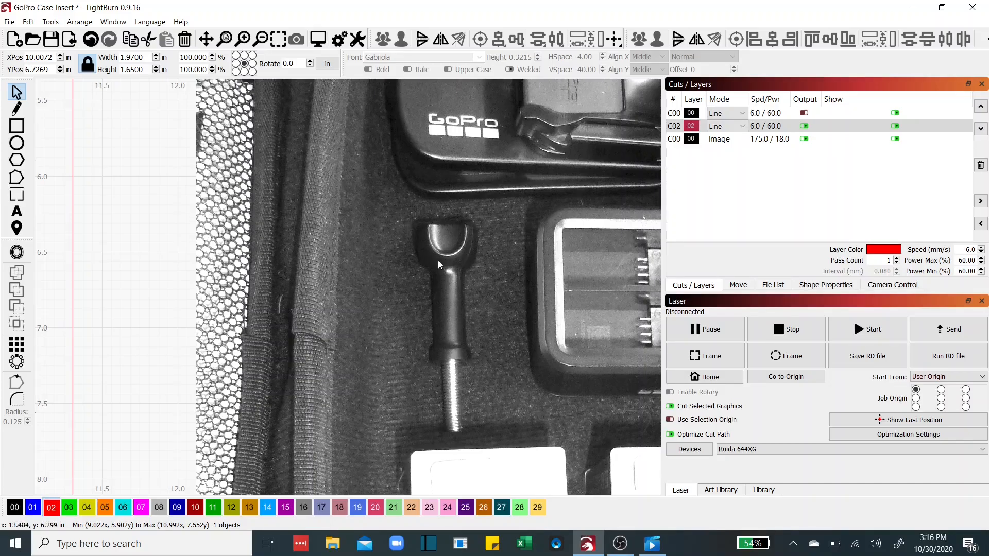
mouse_move(408, 313)
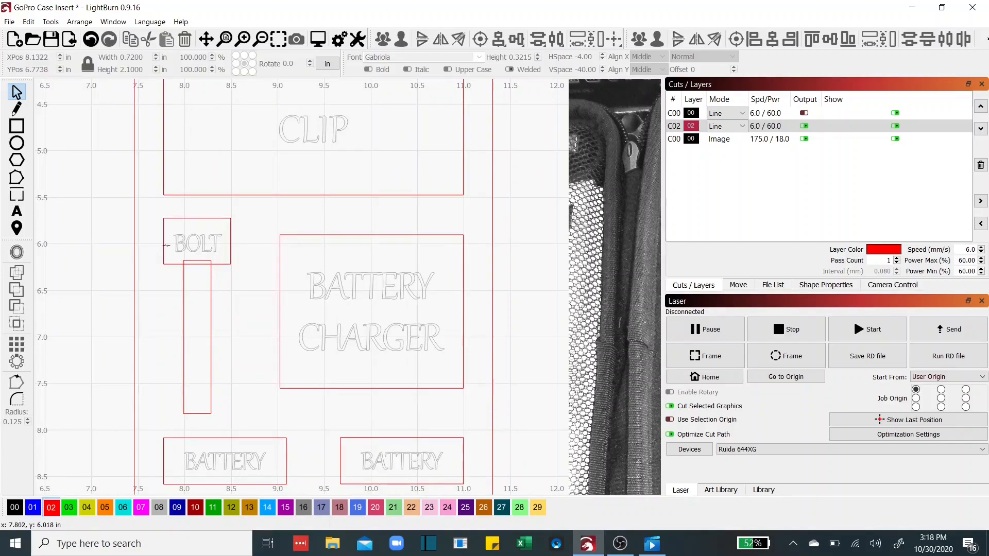
Add a tall narrow stem rectangle, about 0.30 by 1.65 in, below the BOLT box and select it
left_click(196, 242)
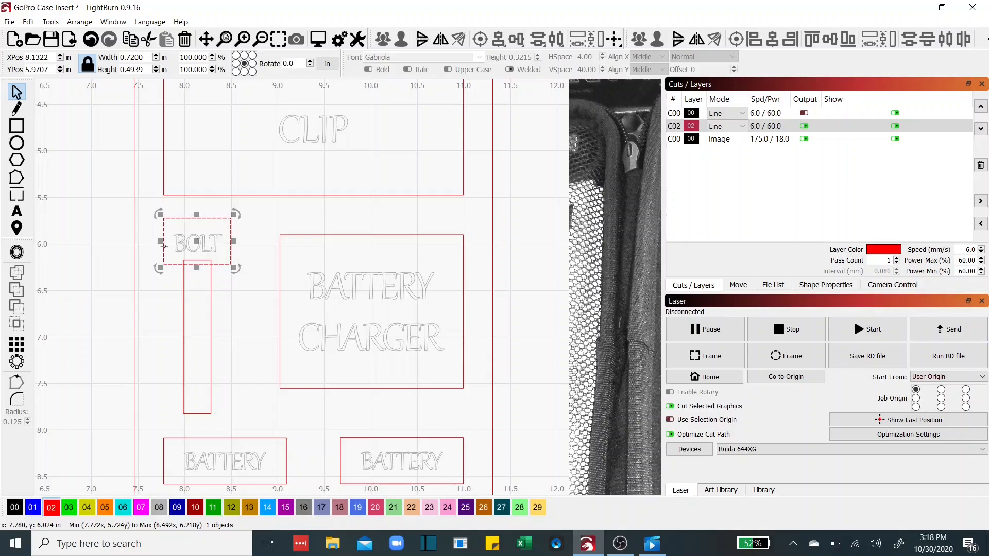
mouse_move(166, 243)
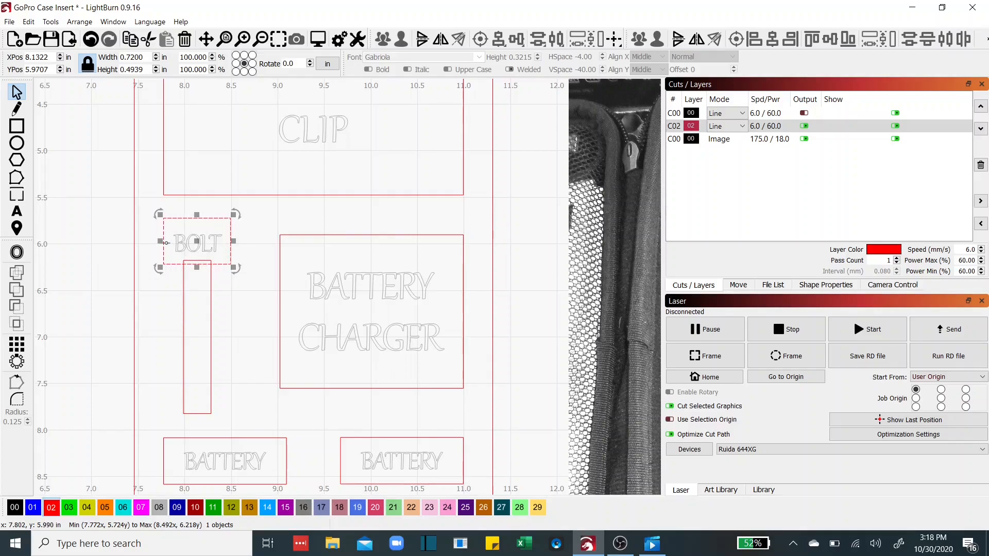
left_click(16, 178)
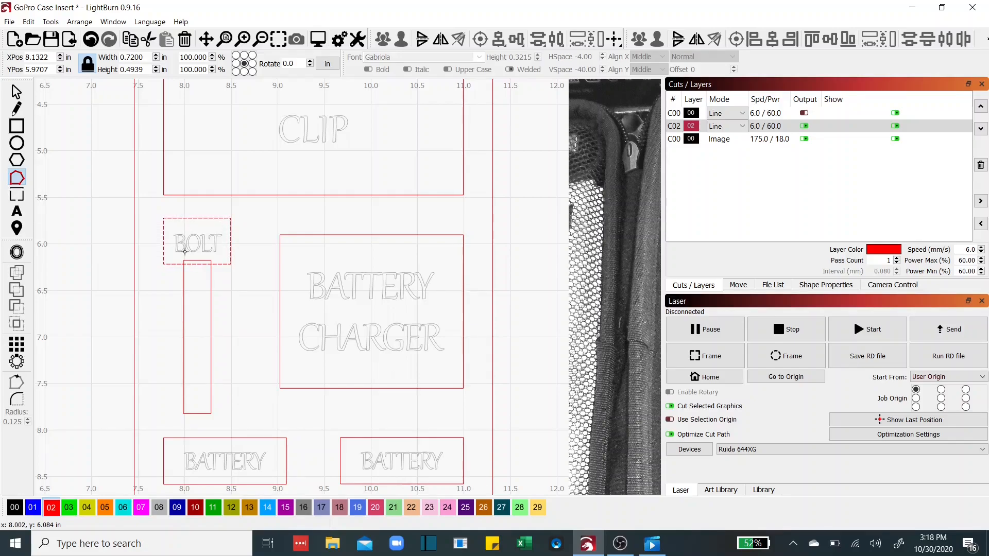
mouse_move(147, 215)
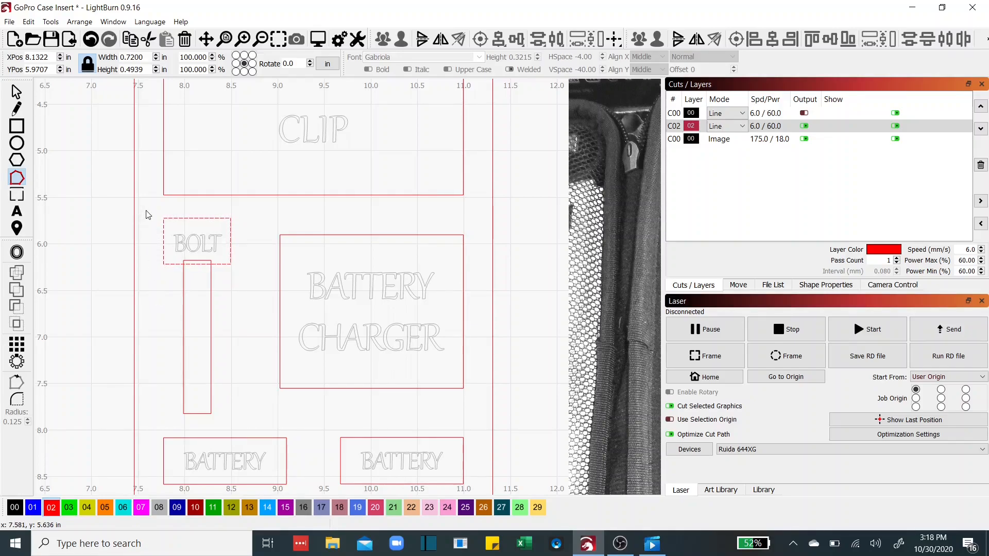
mouse_move(28, 21)
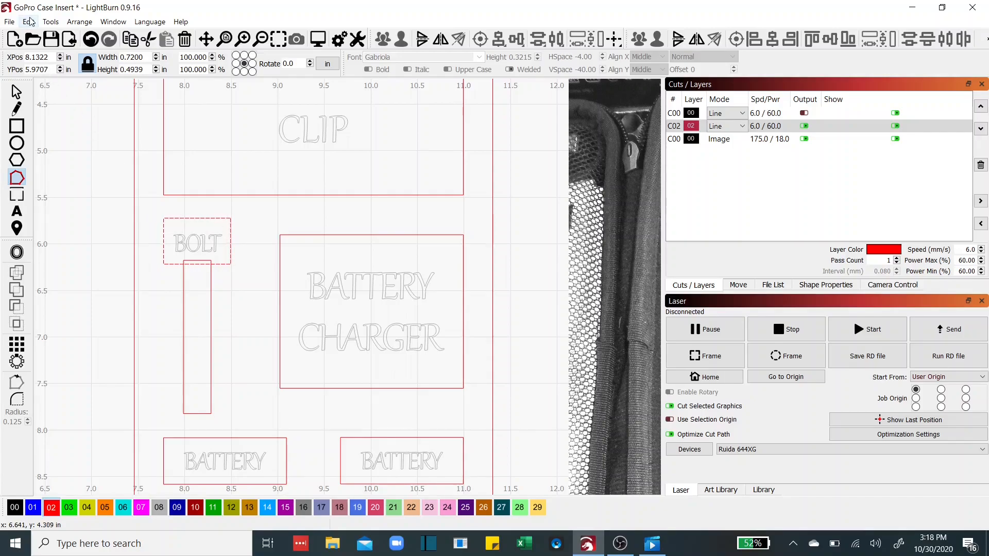
left_click(197, 242)
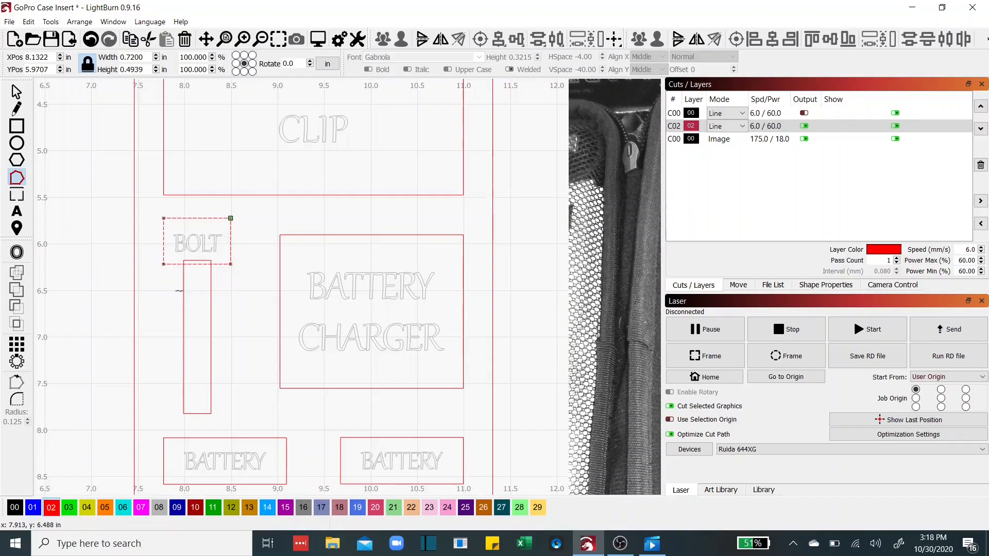
left_click(196, 241)
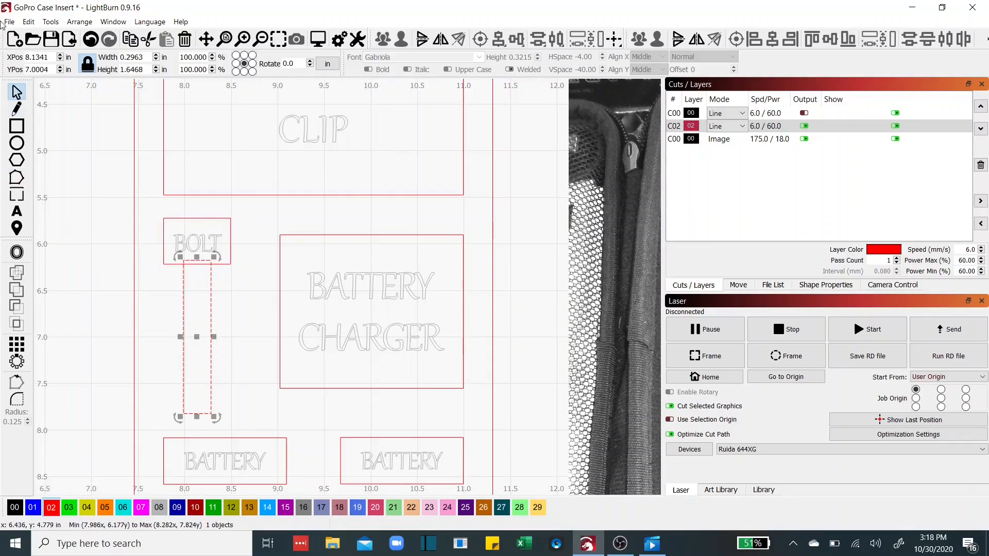
left_click(28, 21)
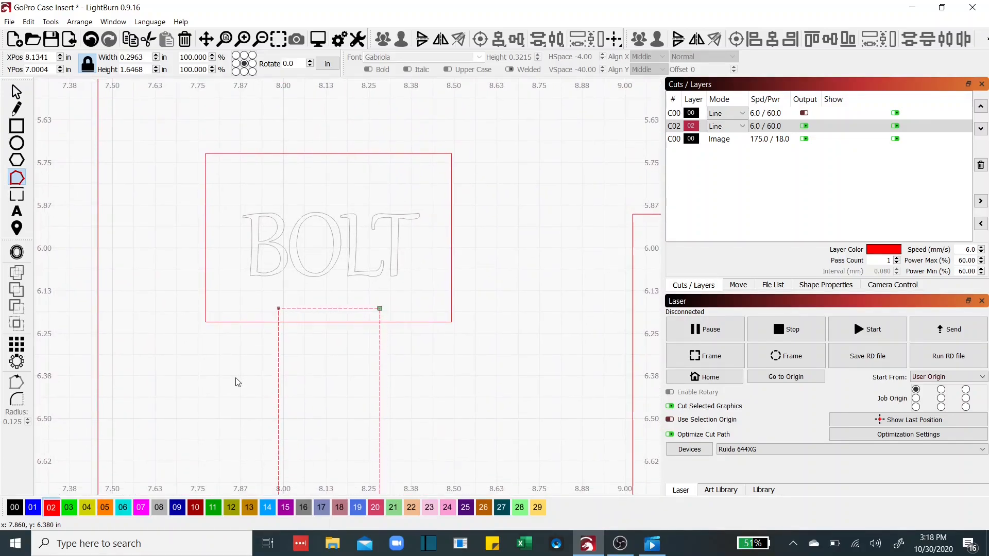
mouse_move(242, 383)
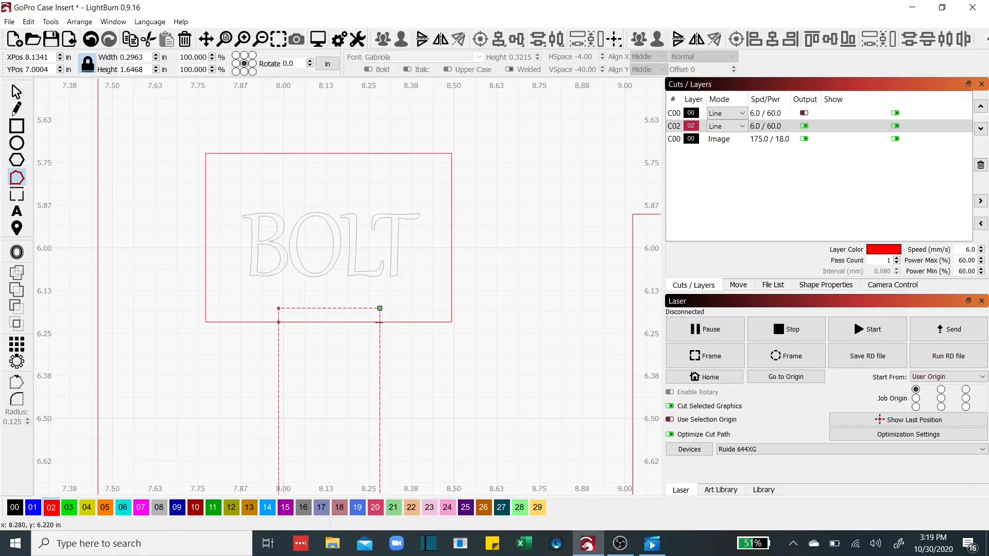
mouse_move(346, 341)
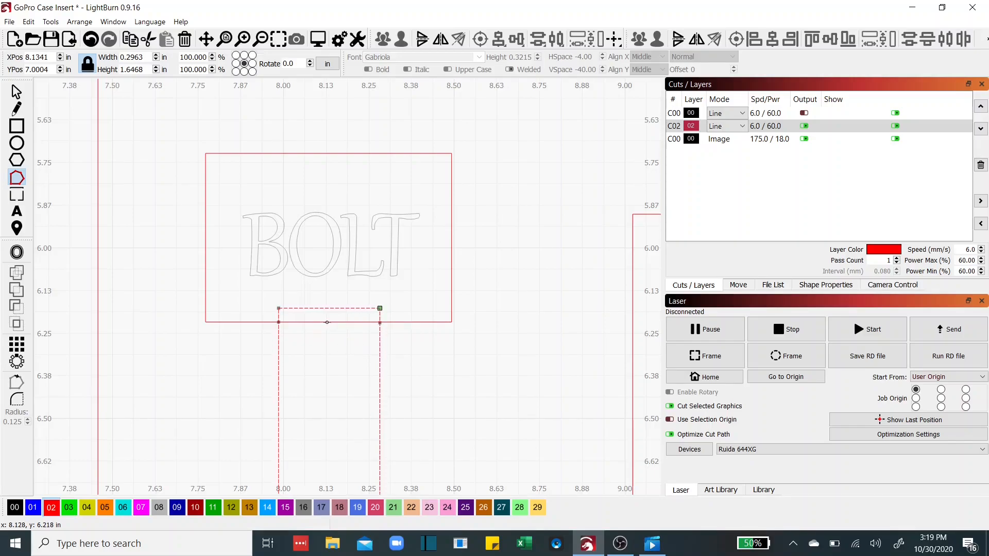
mouse_move(329, 320)
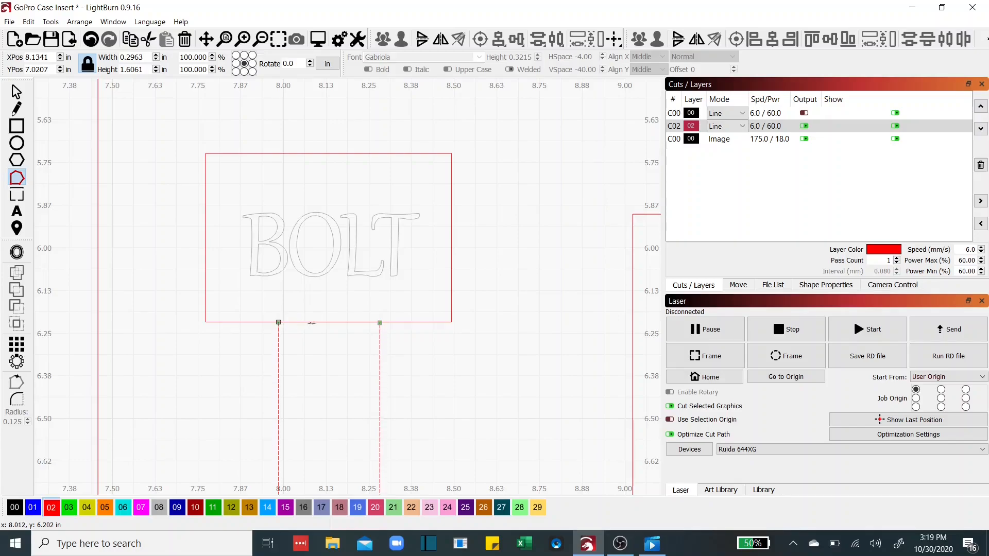
Snap the stem's top edge to the BOLT box bottom, forming a 0.72 by 2.10 in T shape
left_click(328, 237)
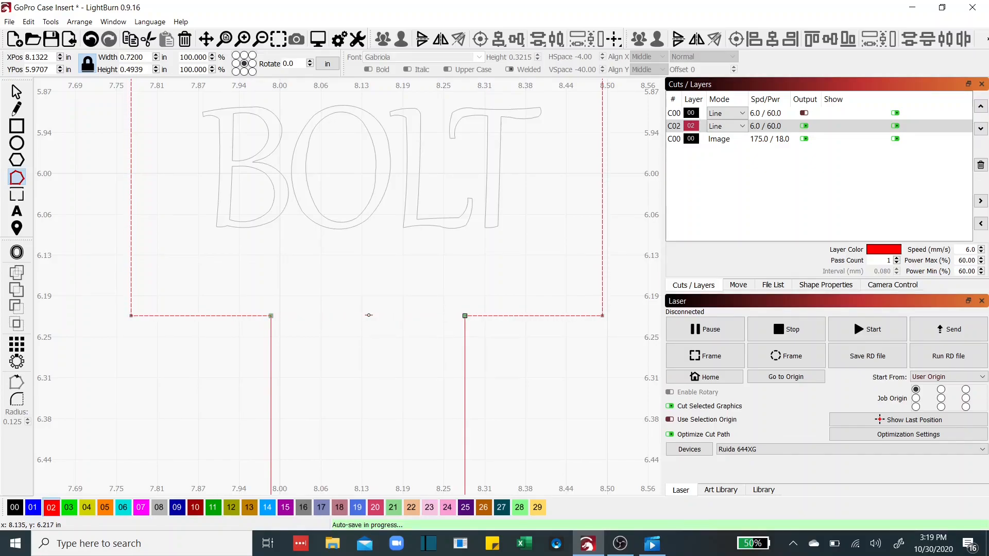
mouse_move(227, 362)
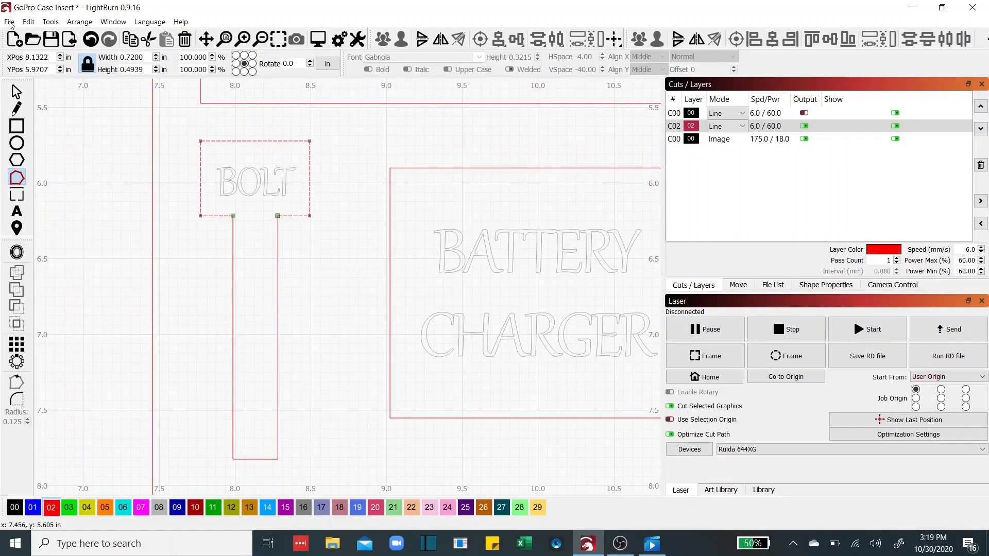
left_click(254, 178)
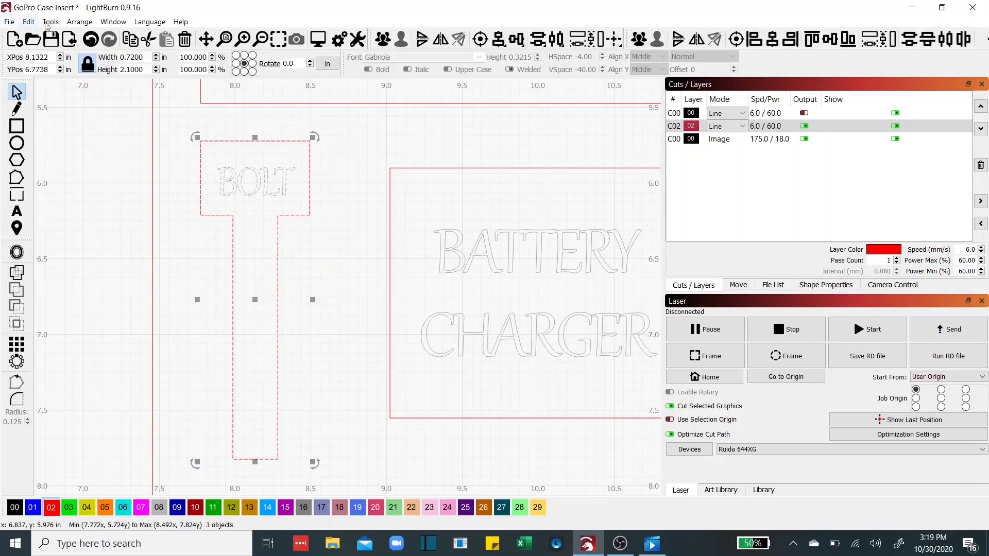
Weld the BOLT box and stem into a single T-shaped cutout outline via the Edit menu
left_click(28, 22)
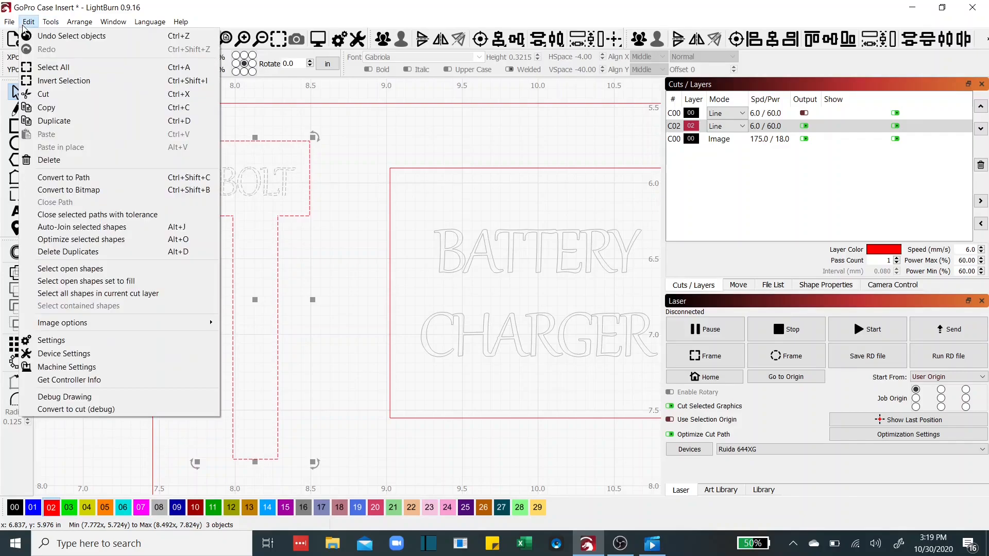
mouse_move(80, 239)
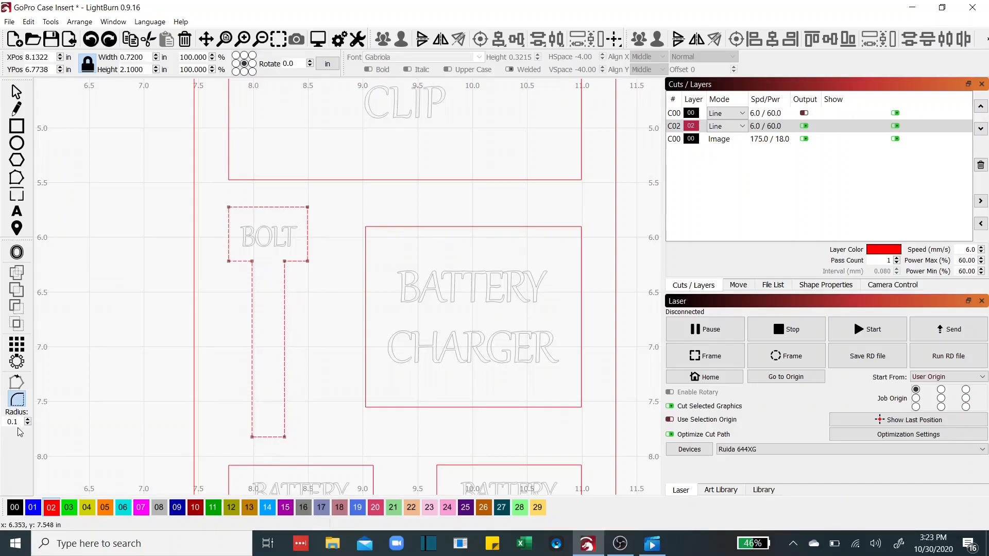
mouse_move(110, 328)
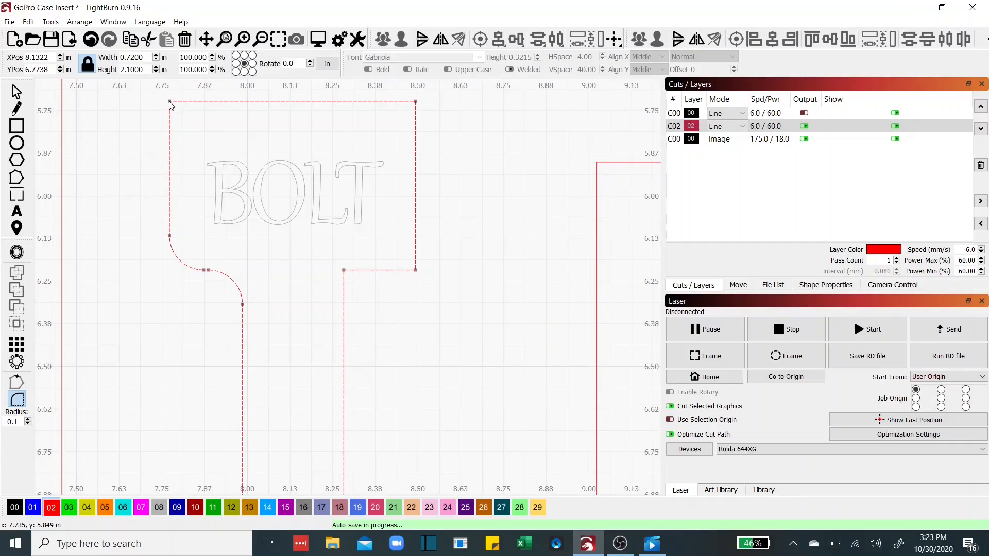
Round the corners of the BOLT T shape and BATTERY CHARGER cutouts at radius 0.125
left_click(169, 101)
type("25")
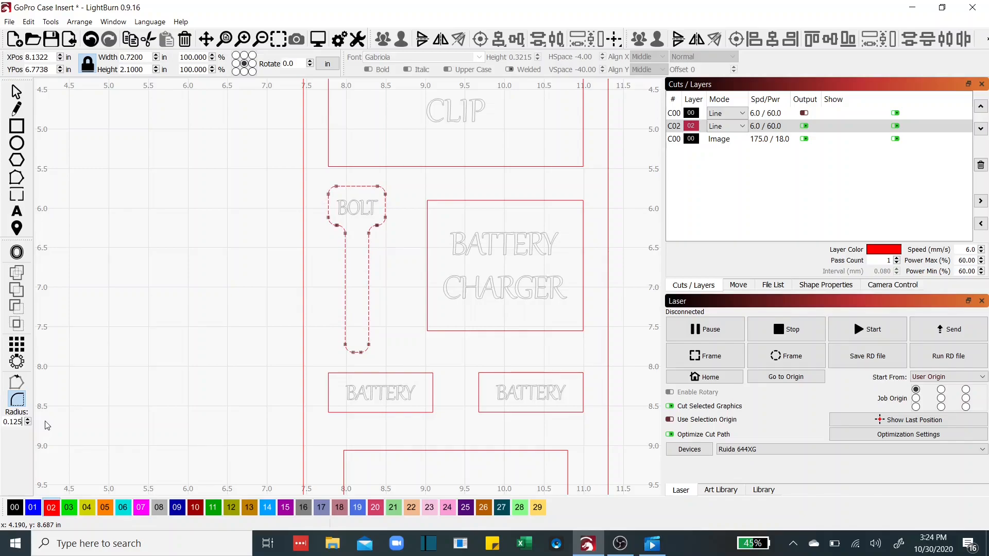
mouse_move(433, 205)
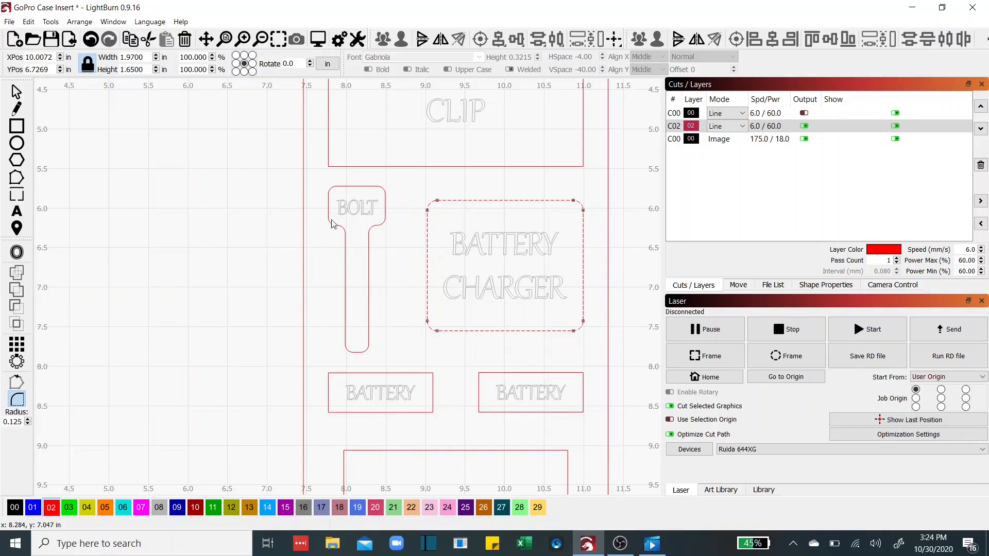
scroll("up", 3)
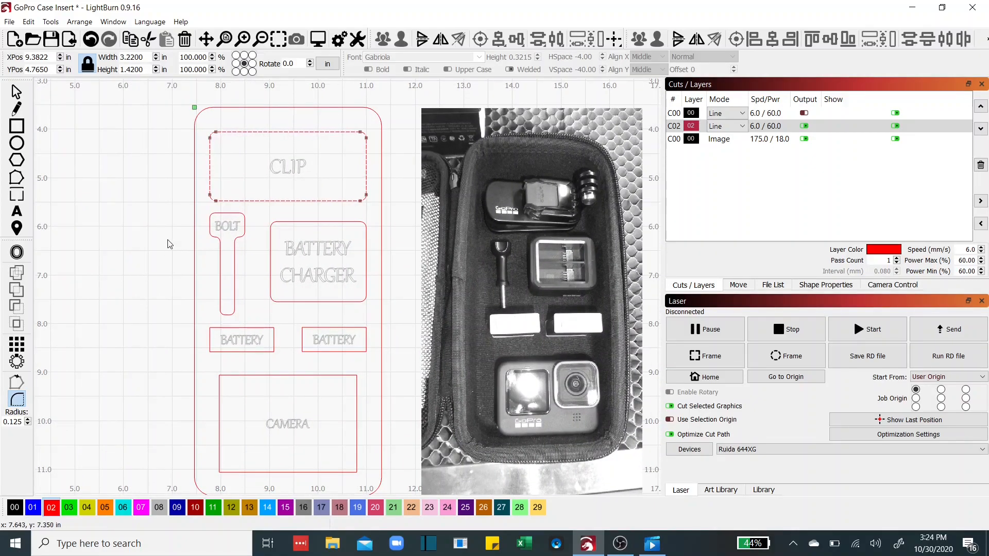
Select every shape in the insert and run the cut preview, estimating about 4:21 total
left_click(287, 167)
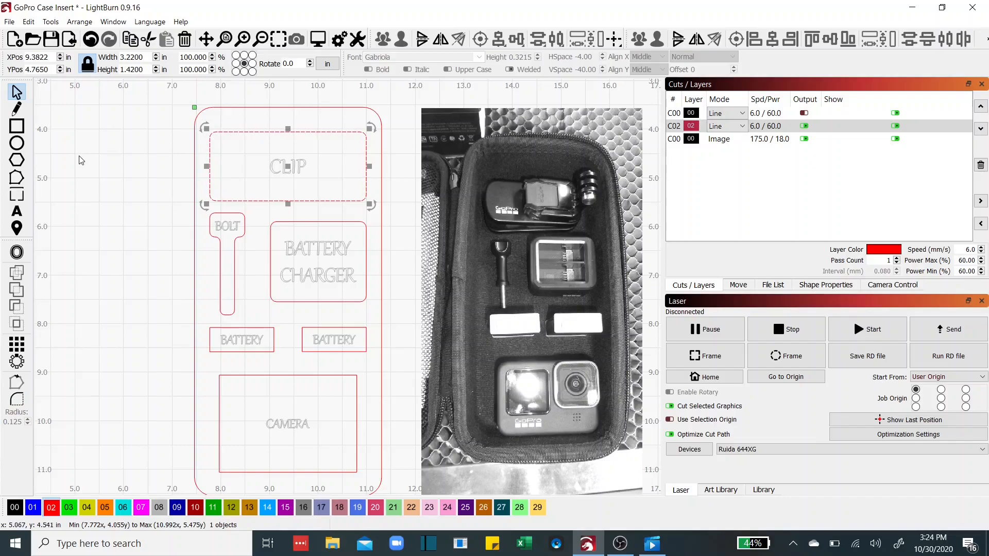
left_click(133, 173)
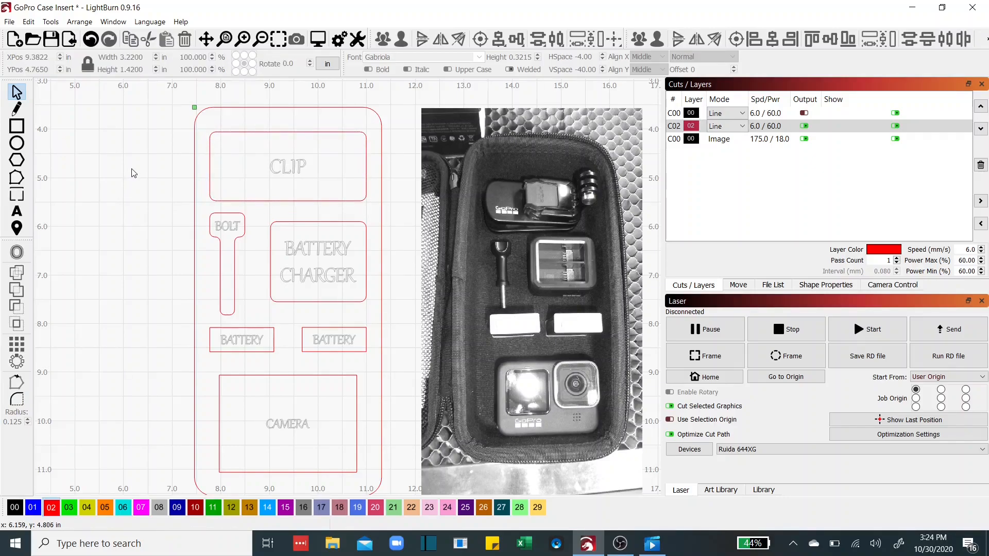
mouse_move(216, 256)
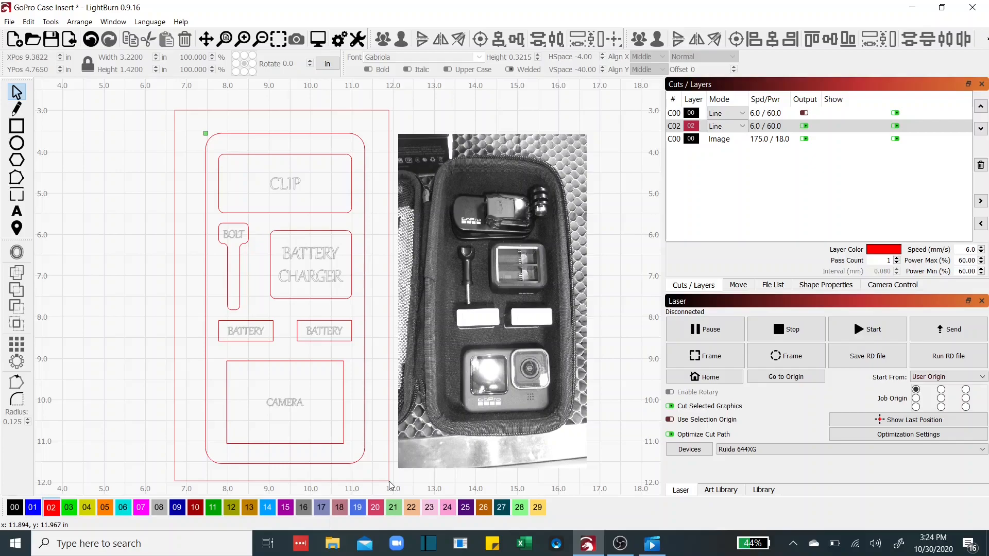
left_click(318, 39)
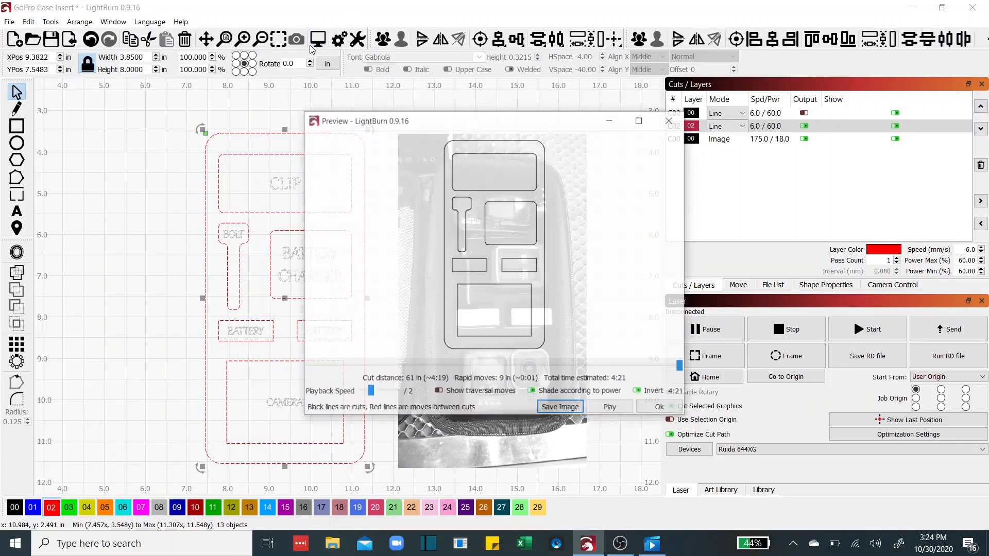
left_click(533, 391)
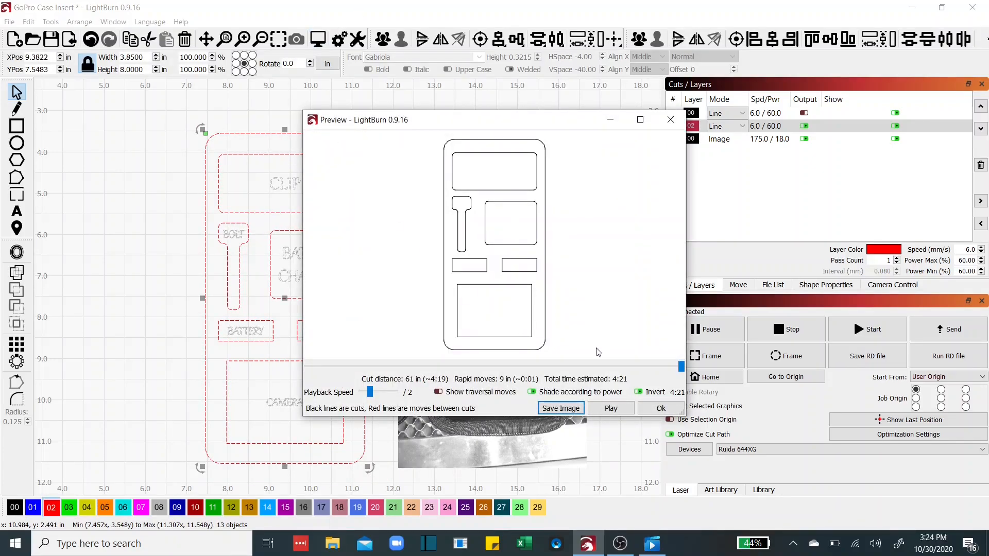
left_click(610, 408)
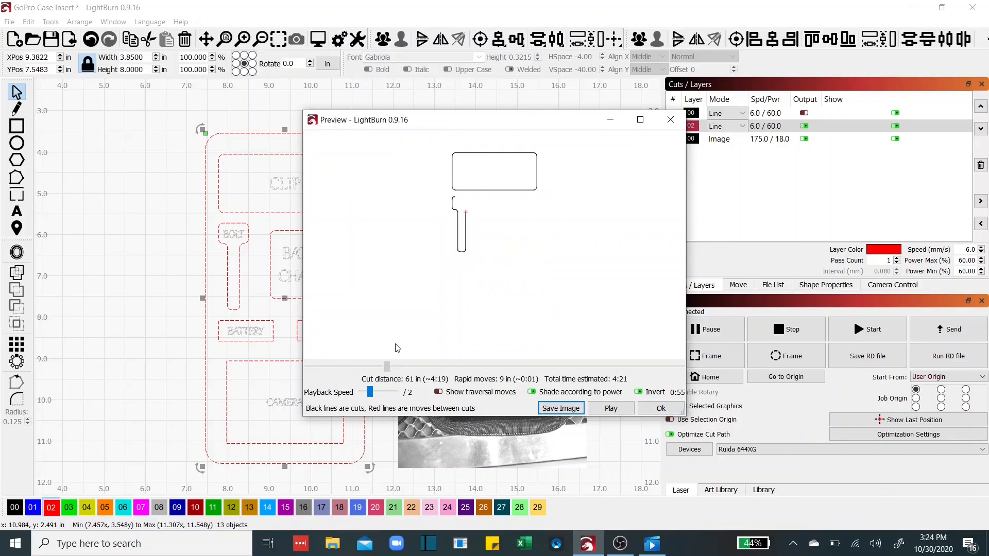
left_click(610, 408)
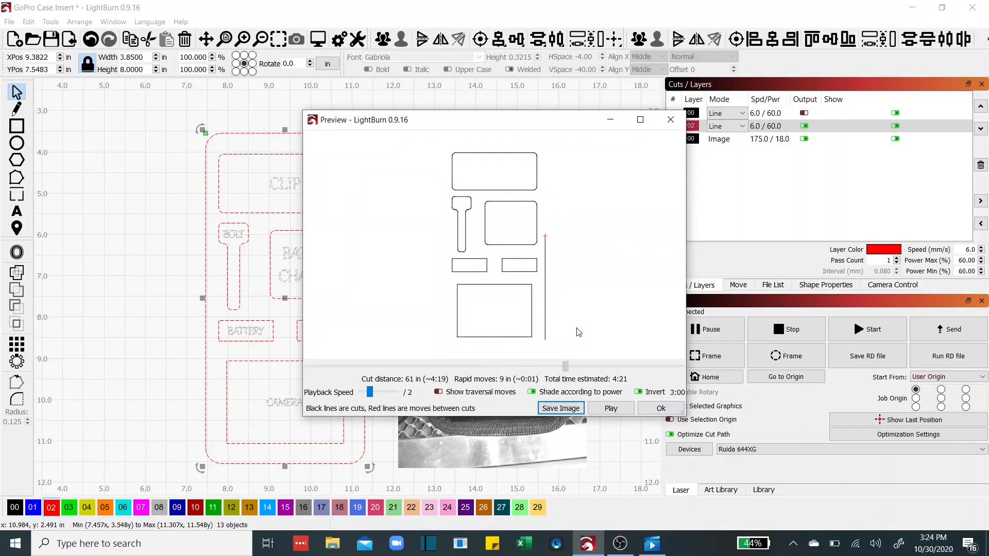